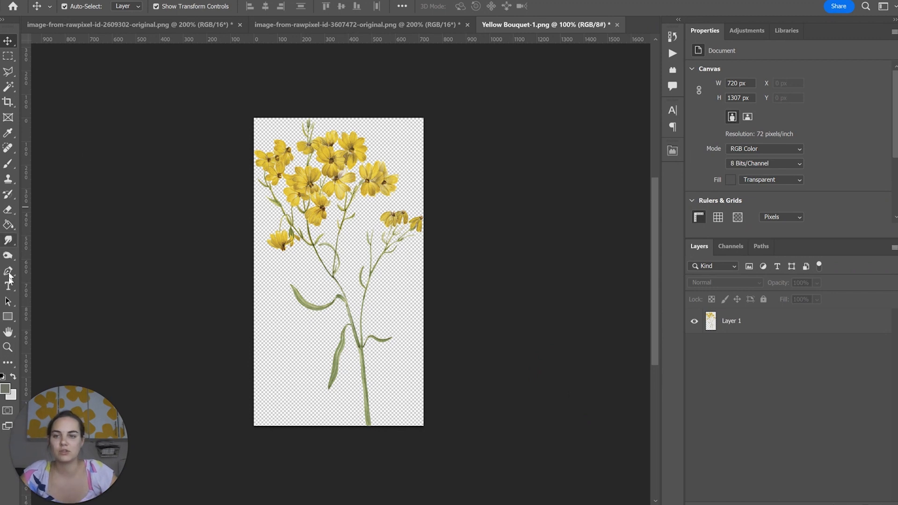
Step: Draw a grey rectangle across the bouquet and adjust the rectangle layer's fill colour
drag(277, 262, 372, 330)
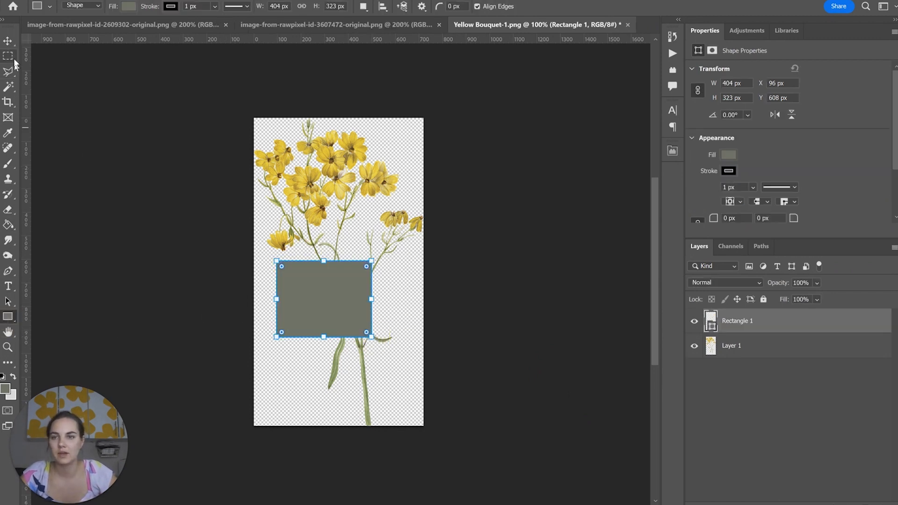
click(728, 154)
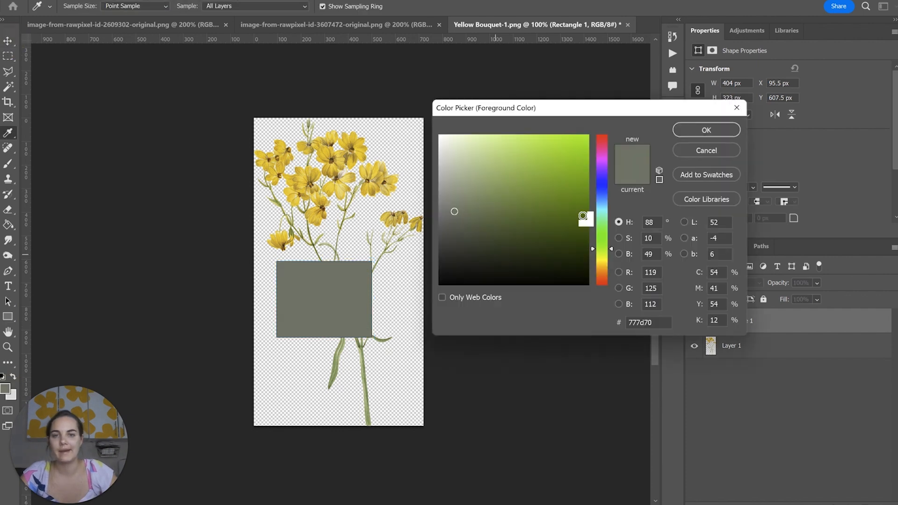
click(705, 129)
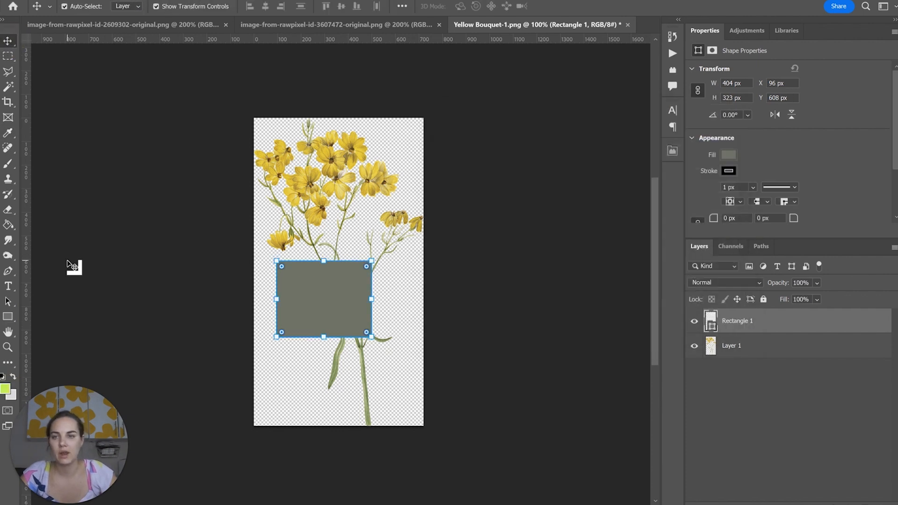
right_click(737, 320)
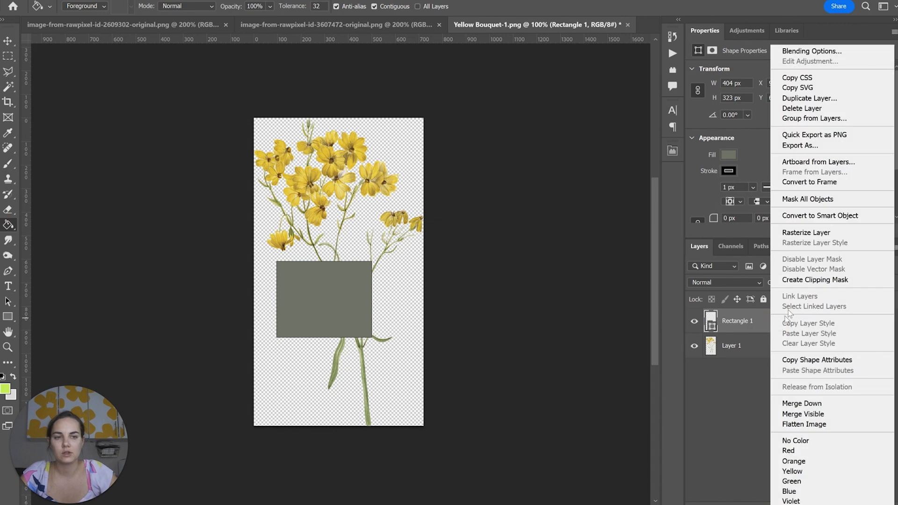
click(92, 258)
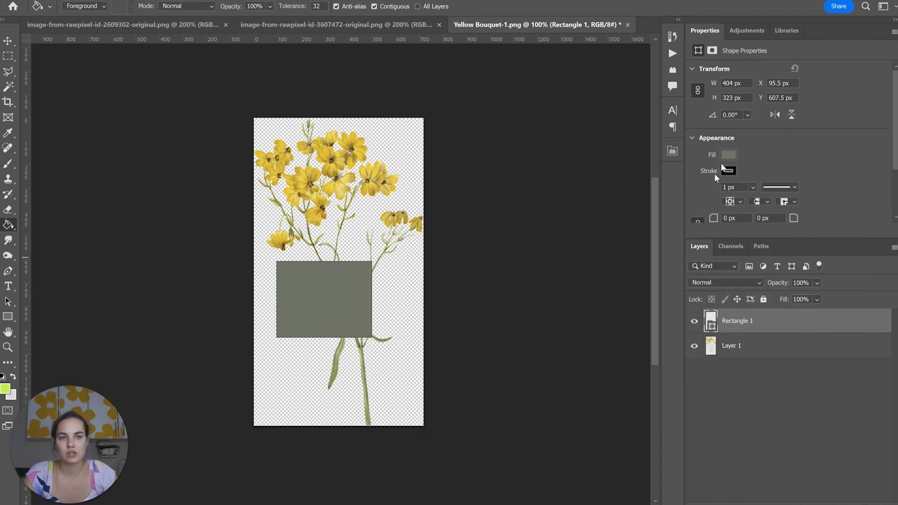
click(728, 154)
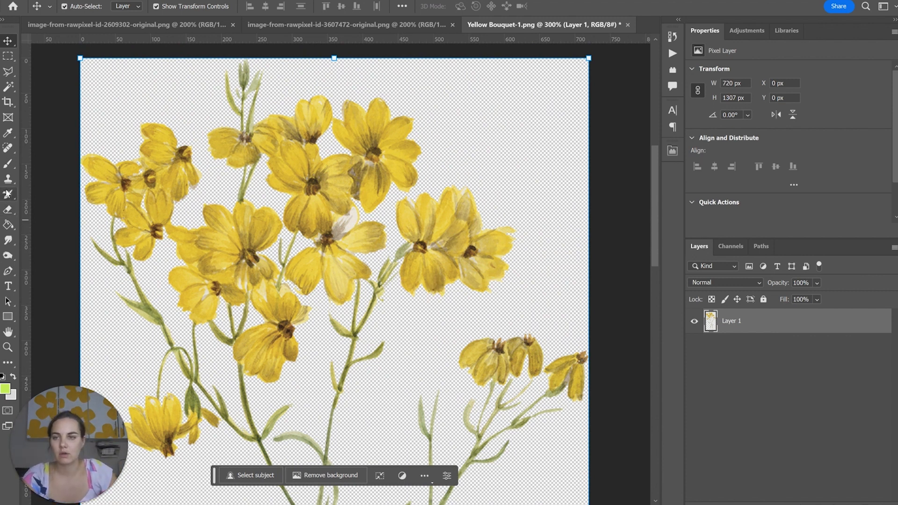
Step: Set orange as the paint colour and pour it onto two petal areas
click(5, 386)
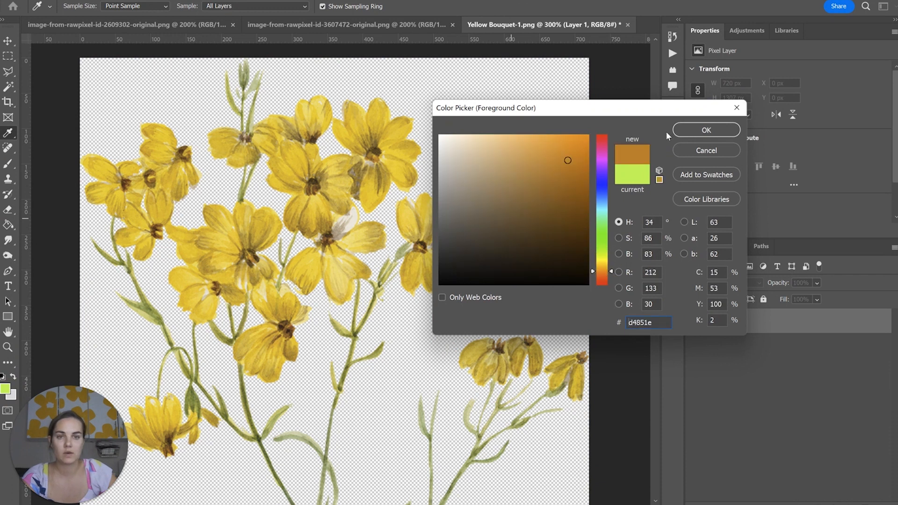
click(706, 129)
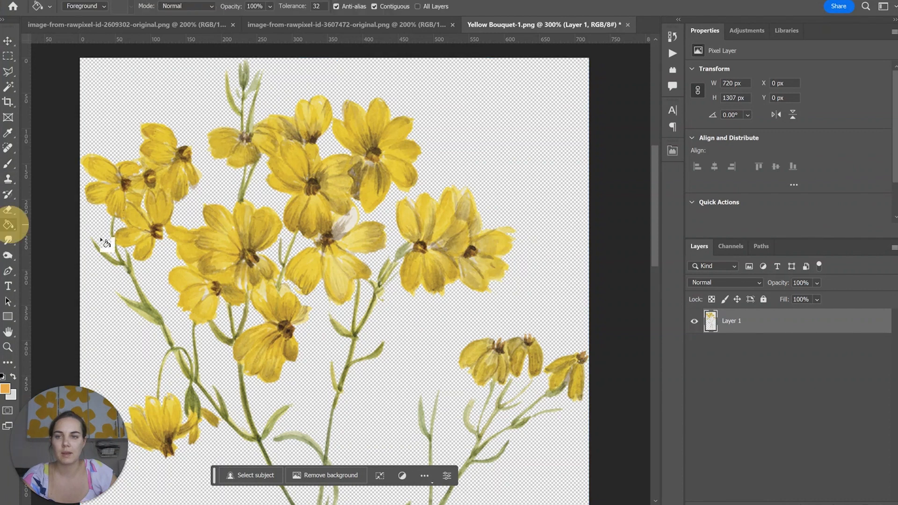
click(258, 240)
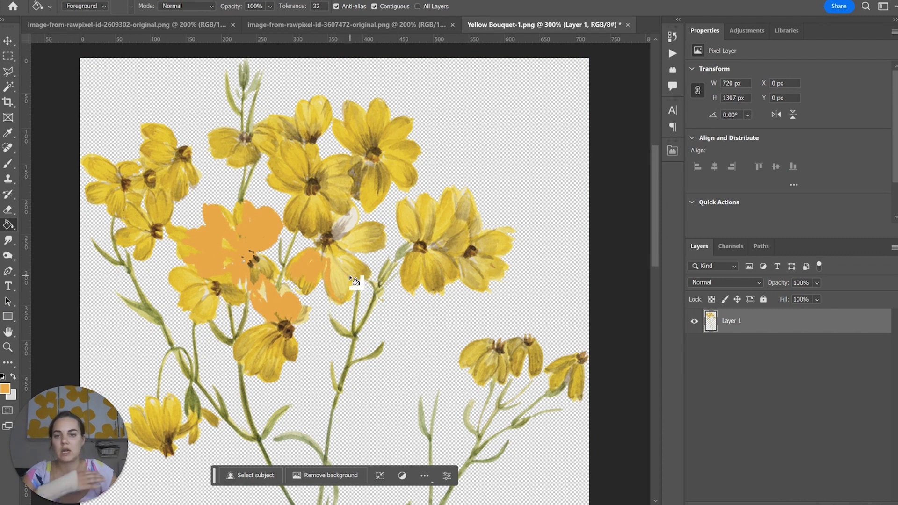
click(377, 241)
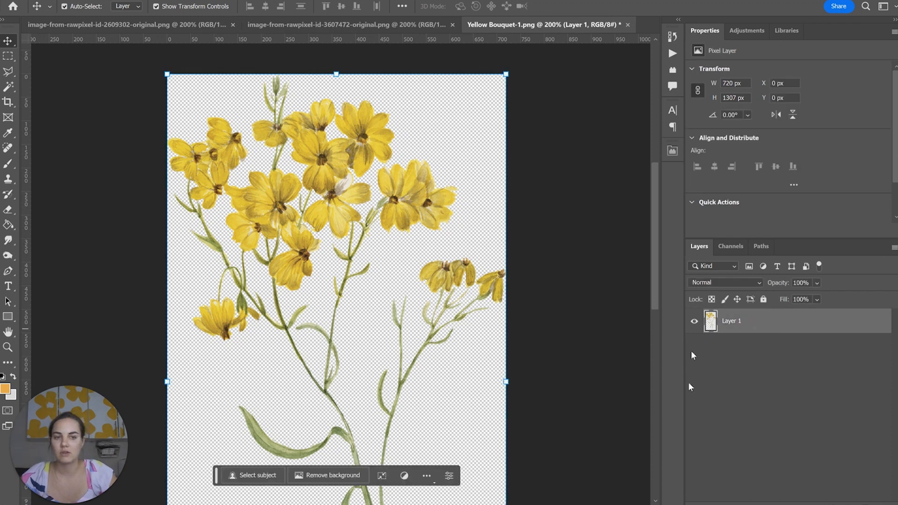
mouse_move(438, 303)
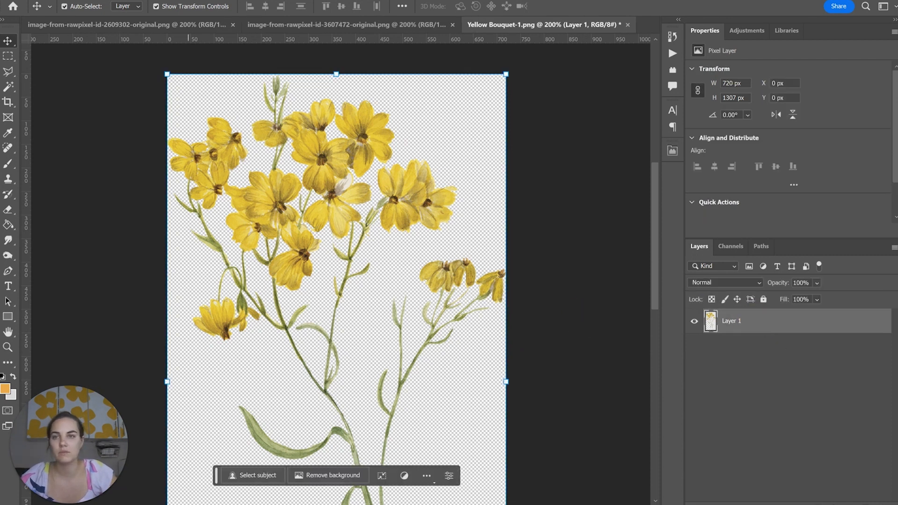
Step: Add a Hue/Saturation adjustment layer using the previous layer as a clipping mask
click(122, 129)
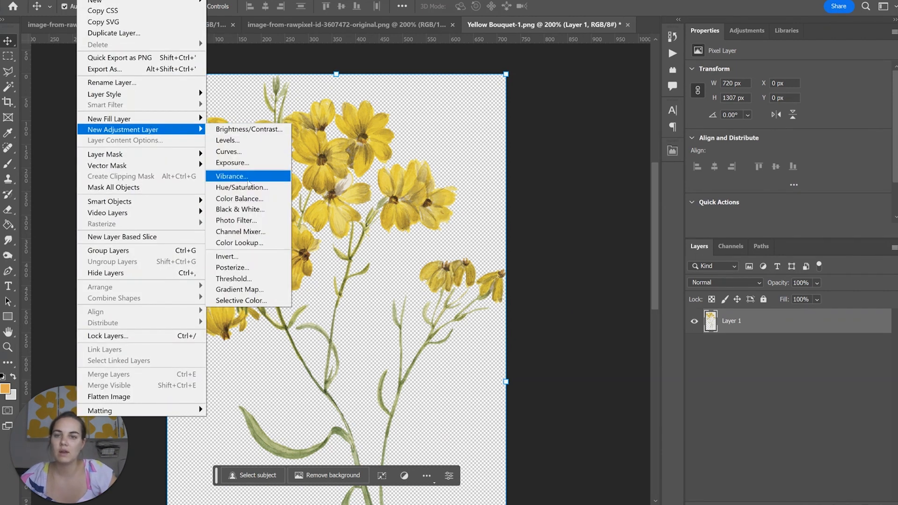
mouse_move(232, 268)
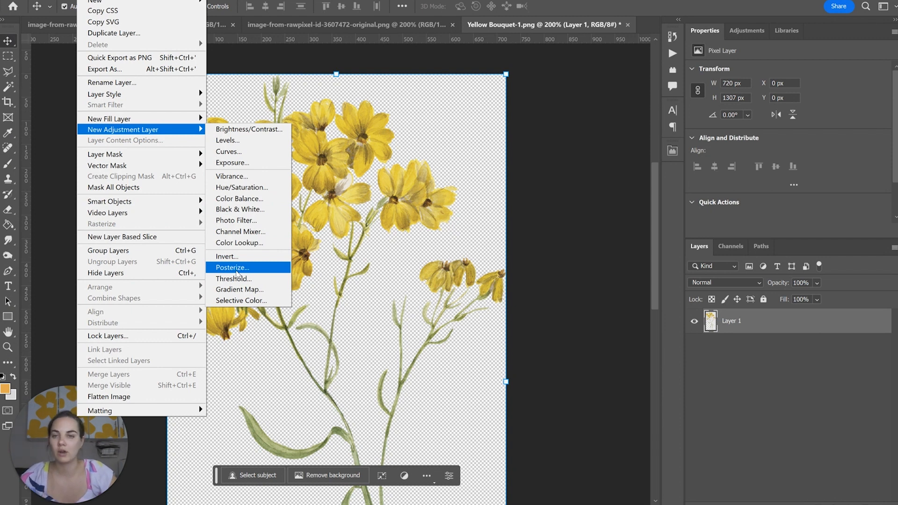
mouse_move(241, 187)
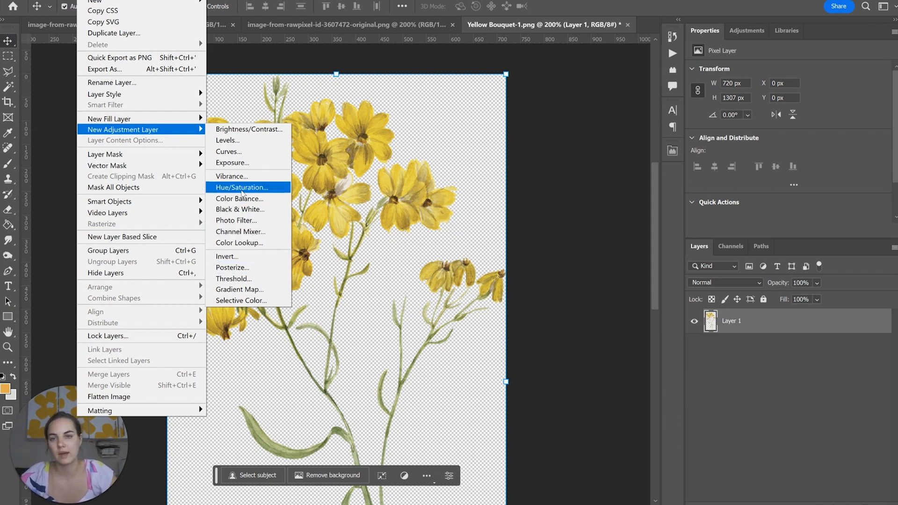
click(241, 187)
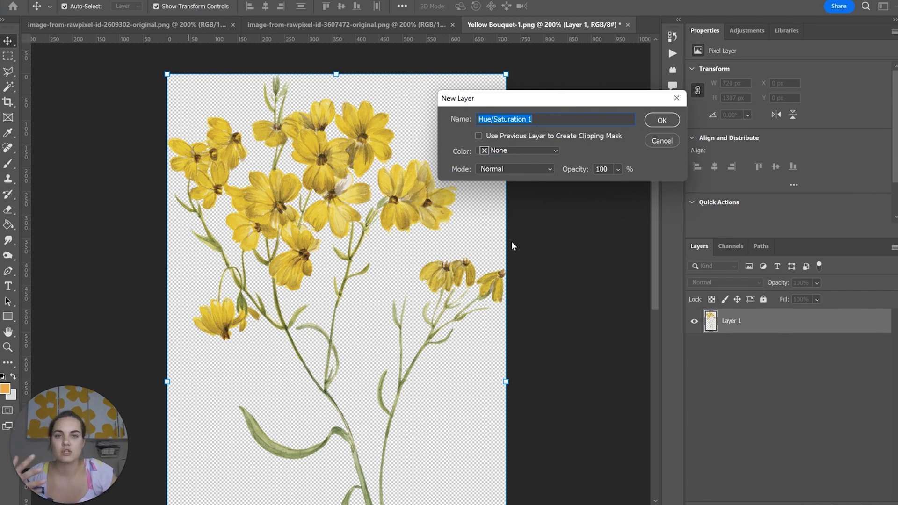
mouse_move(537, 314)
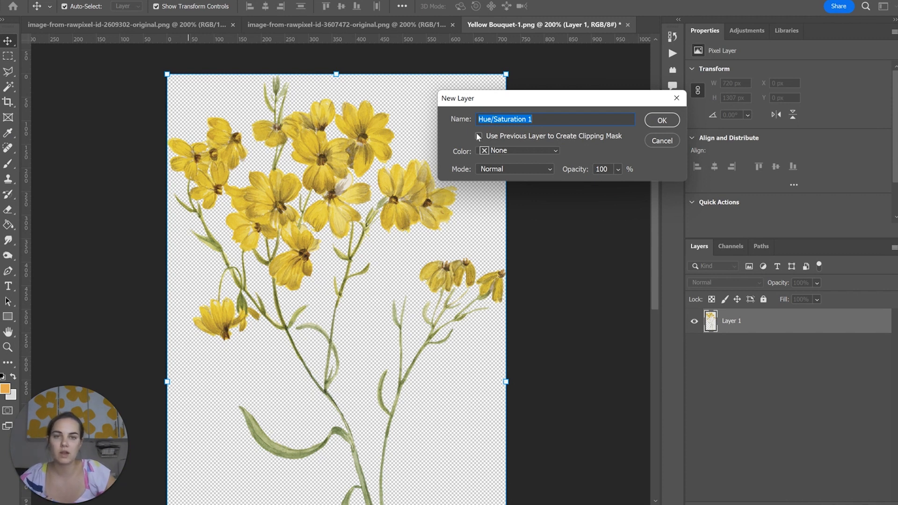
click(478, 135)
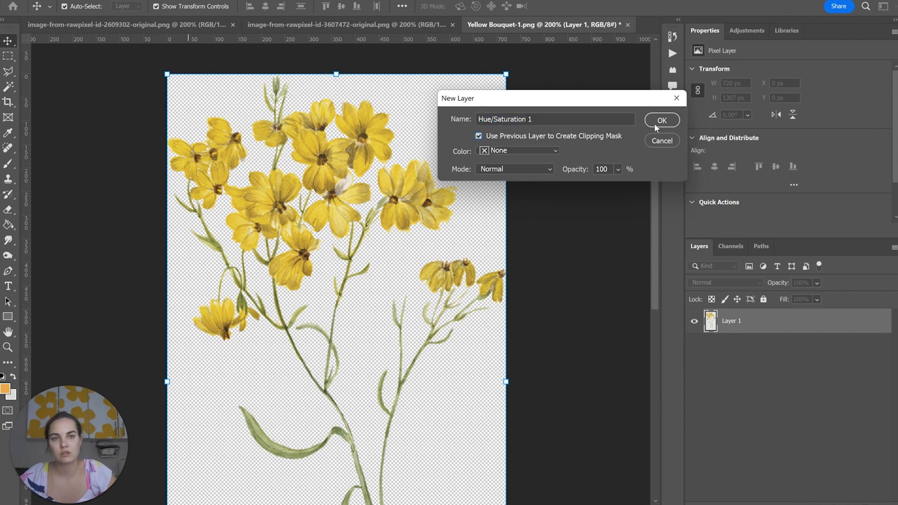
click(661, 120)
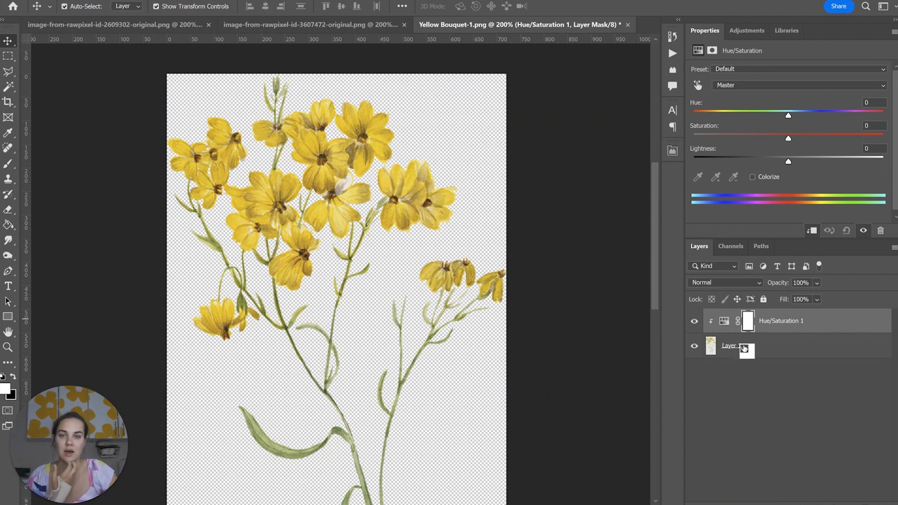
mouse_move(788, 327)
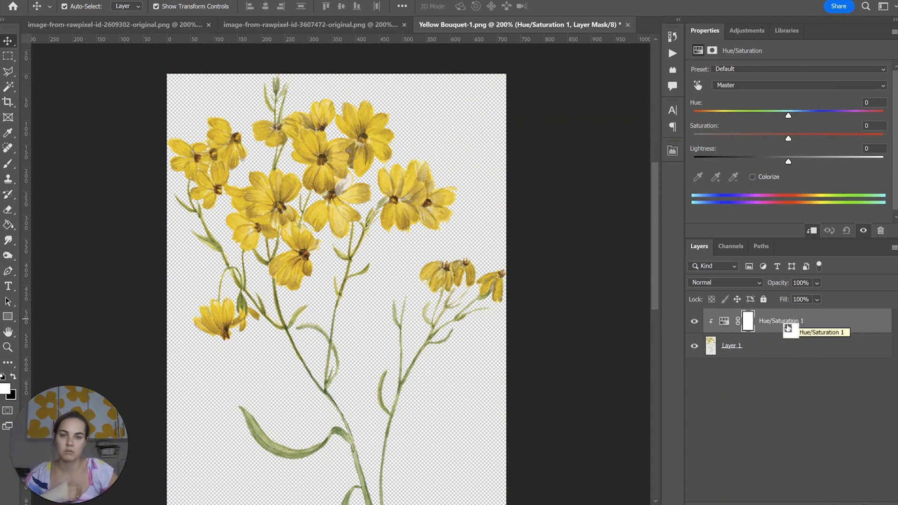
mouse_move(726, 154)
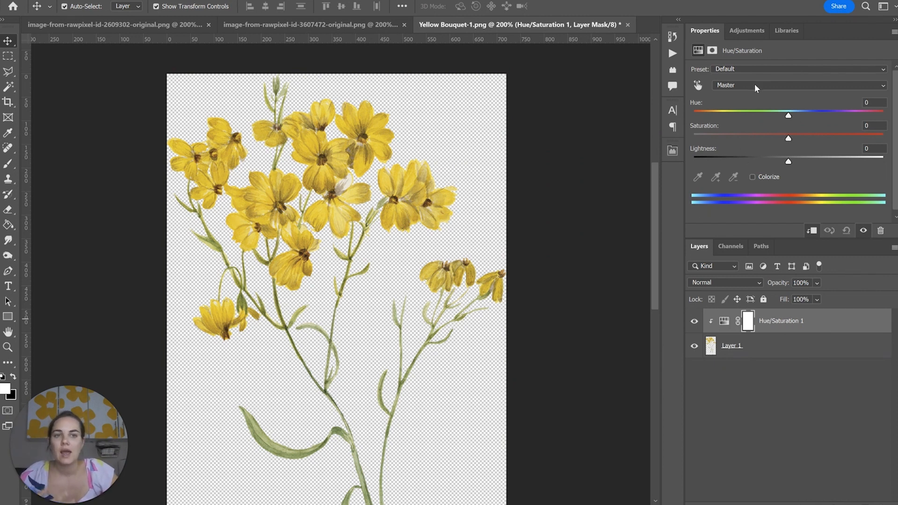
mouse_move(768, 147)
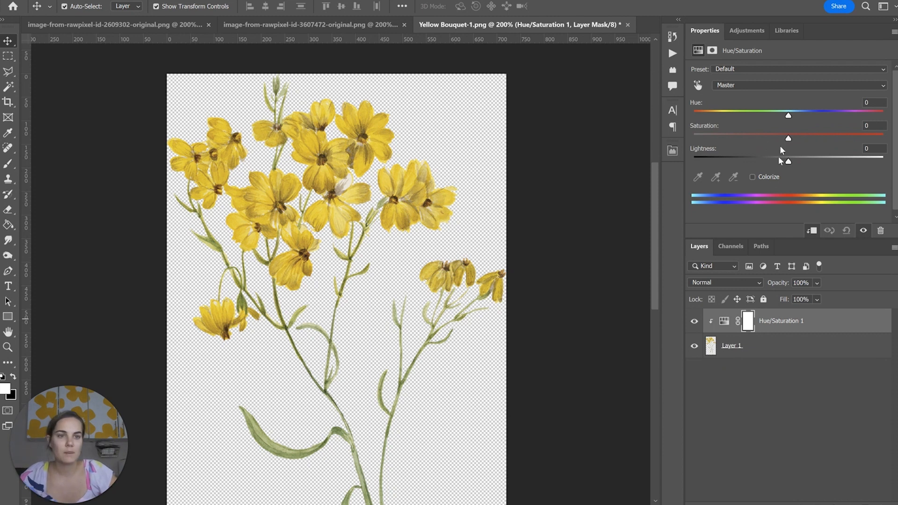
mouse_move(792, 168)
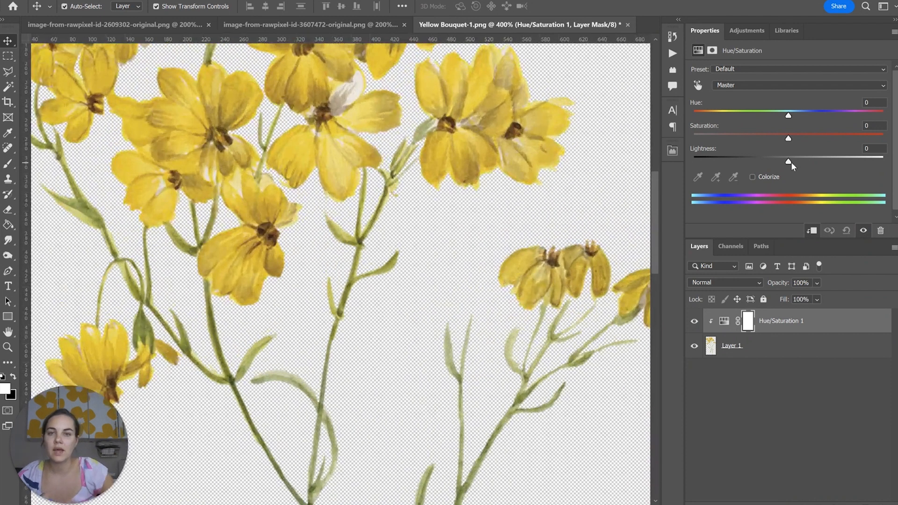
mouse_move(346, 144)
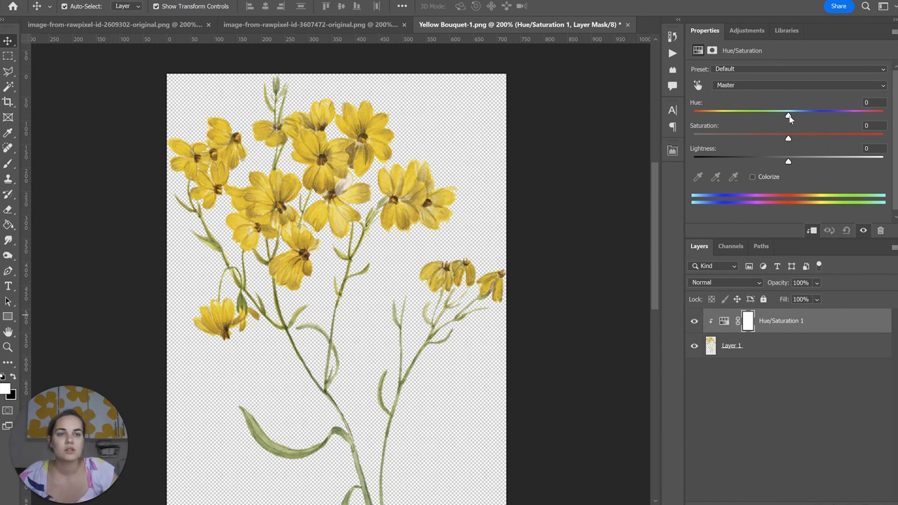
Step: Shift the Hue slider back and forth, settling near -58 so petals turn red and stems brown
drag(789, 116, 737, 116)
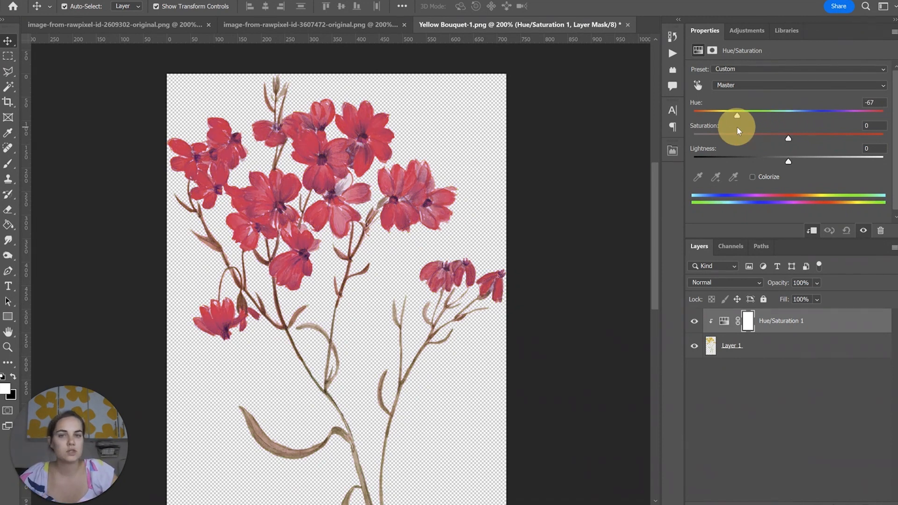
drag(737, 115, 776, 115)
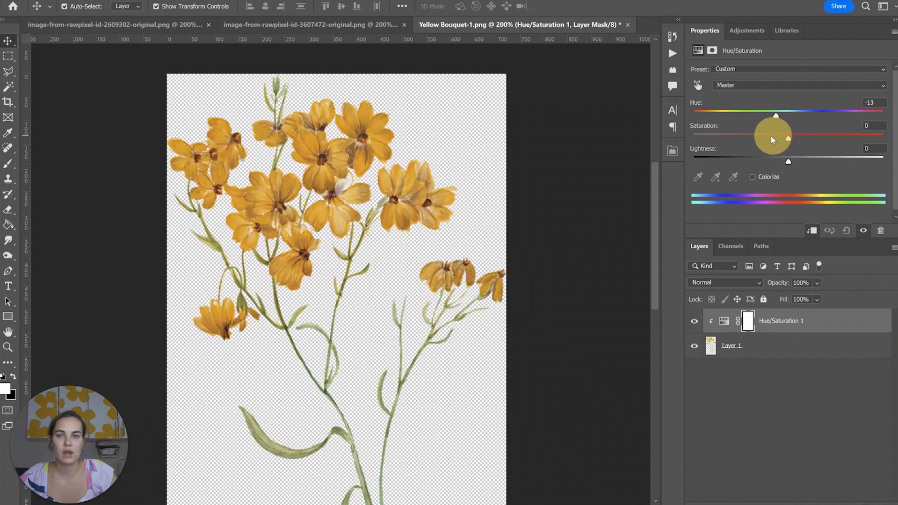
drag(776, 116, 739, 116)
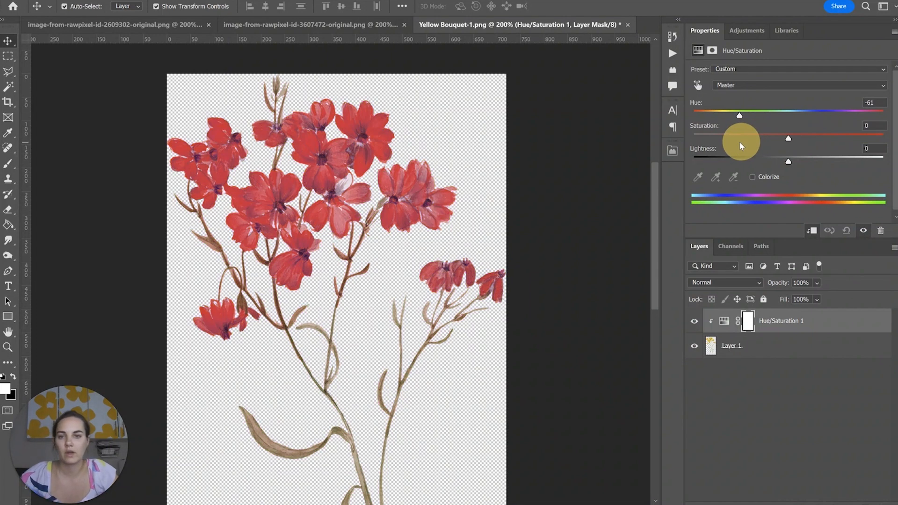
drag(739, 115, 741, 115)
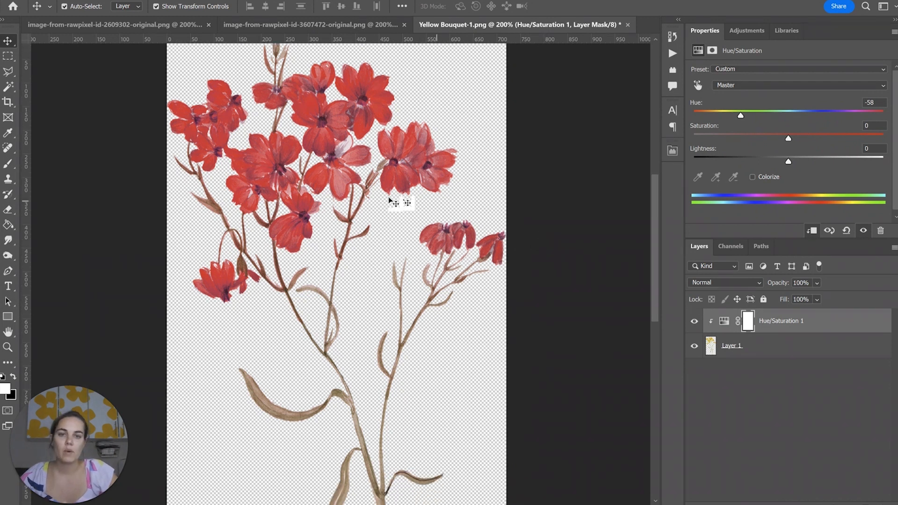
scroll(down, 3)
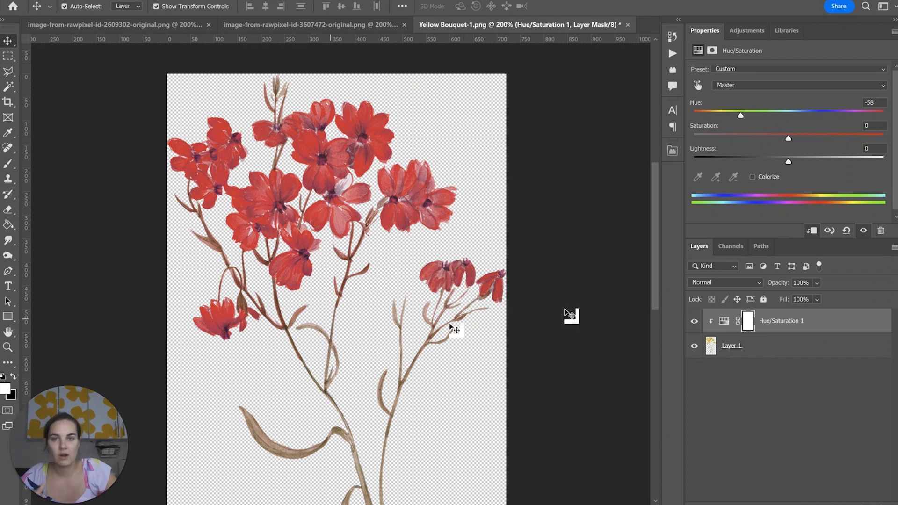
mouse_move(650, 263)
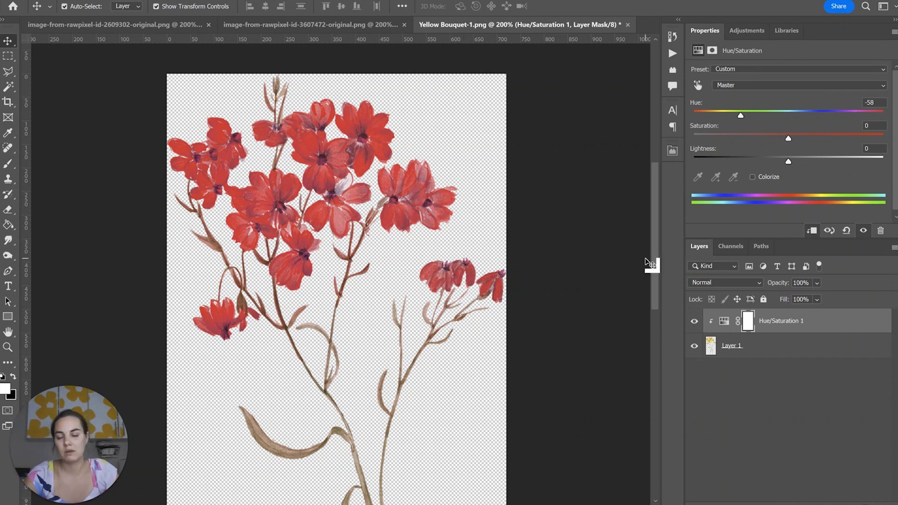
mouse_move(616, 224)
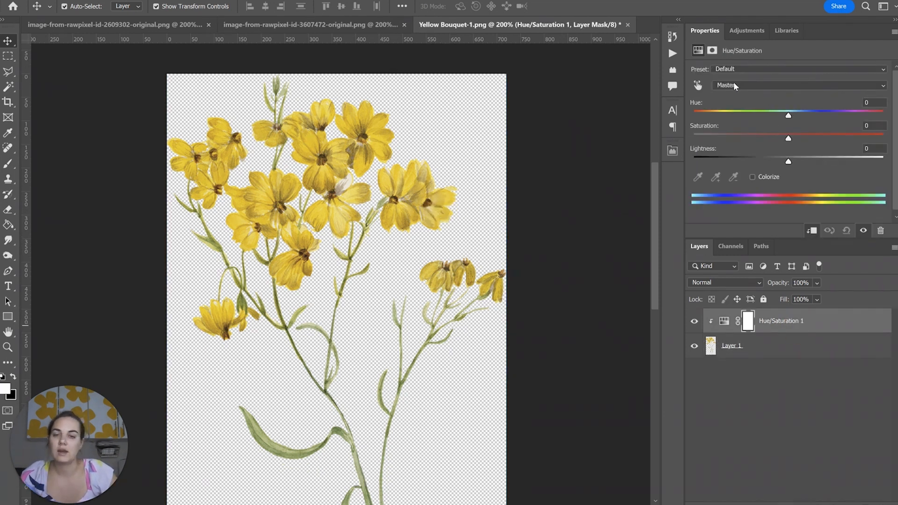
Step: Set the adjustment's colour range to Yellows
click(797, 85)
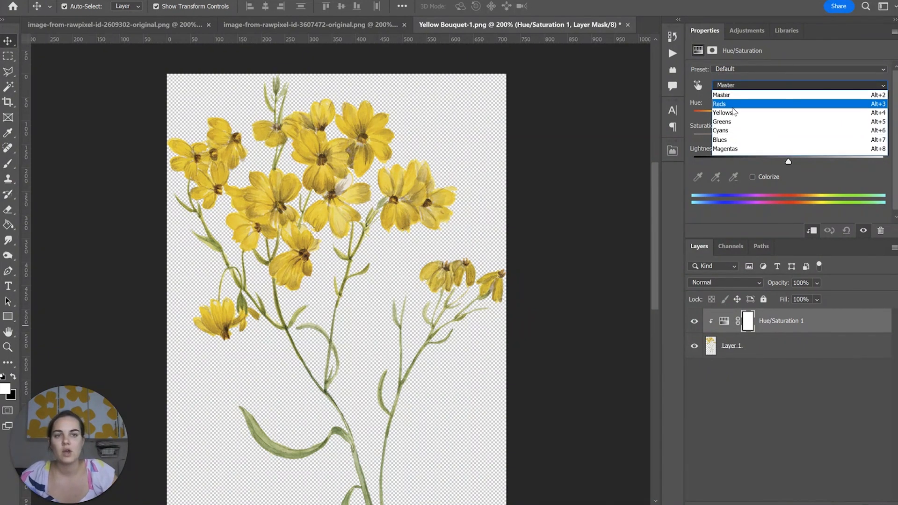
click(722, 112)
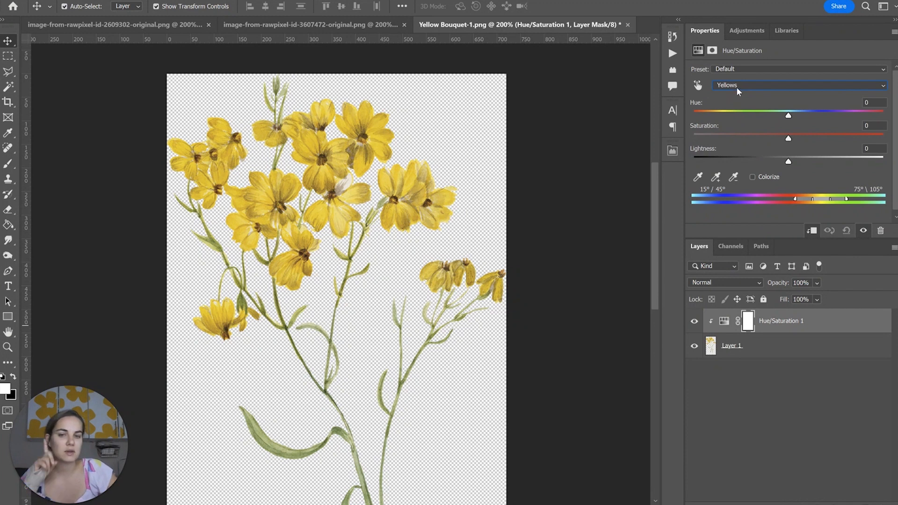
click(798, 85)
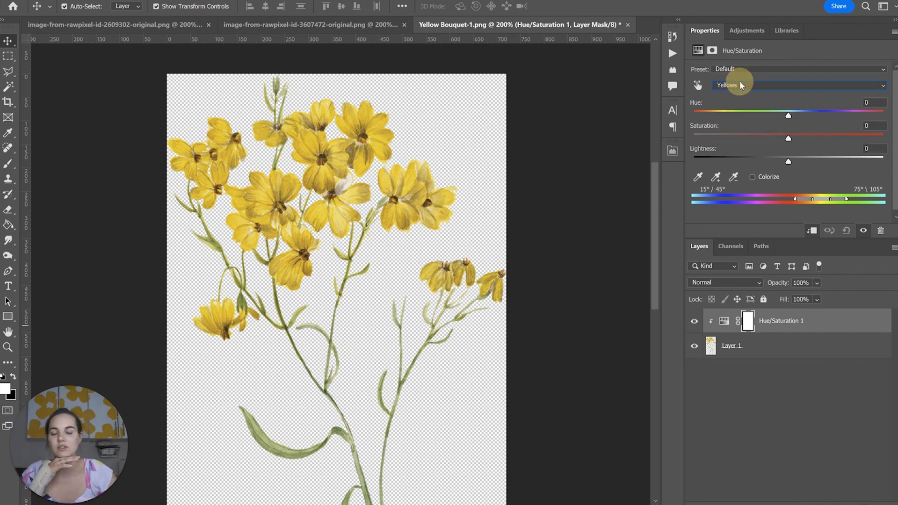
click(796, 85)
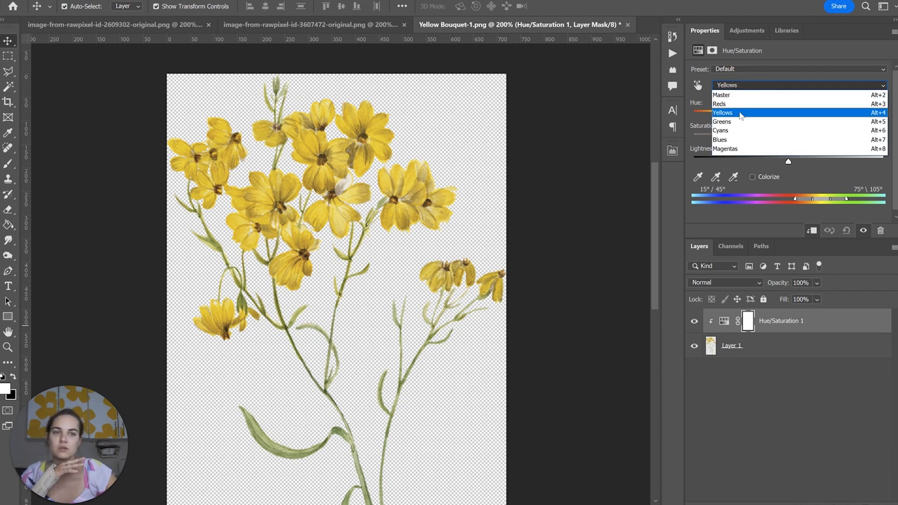
click(724, 112)
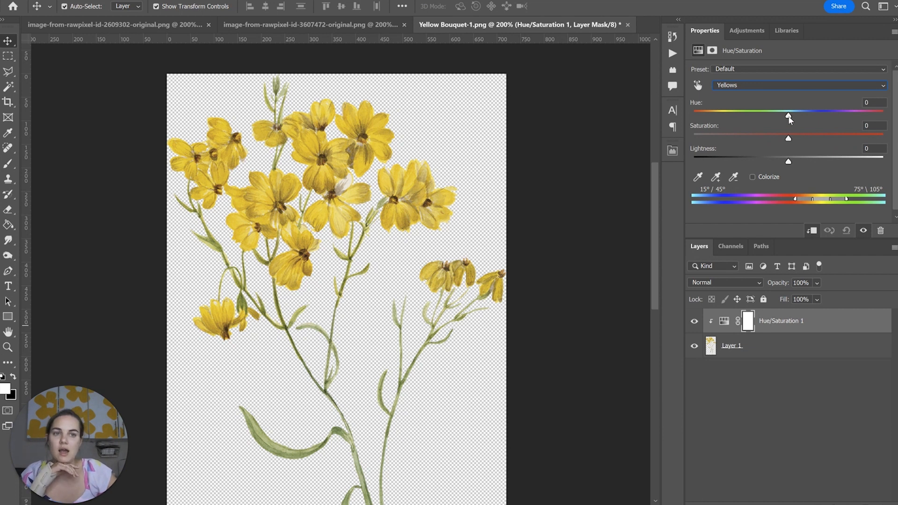
Step: Shift the yellows' hue, first fully to blue, then settle near -16 for orange petals
drag(787, 114, 693, 114)
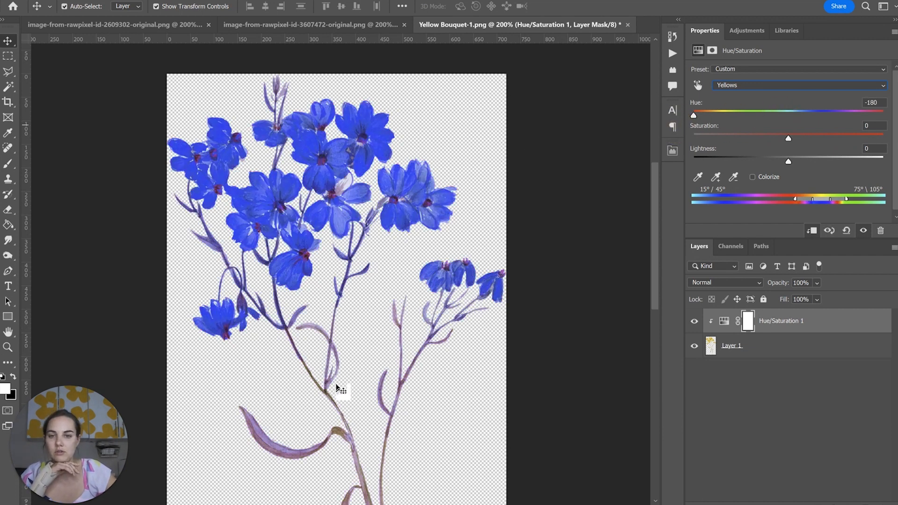
mouse_move(555, 234)
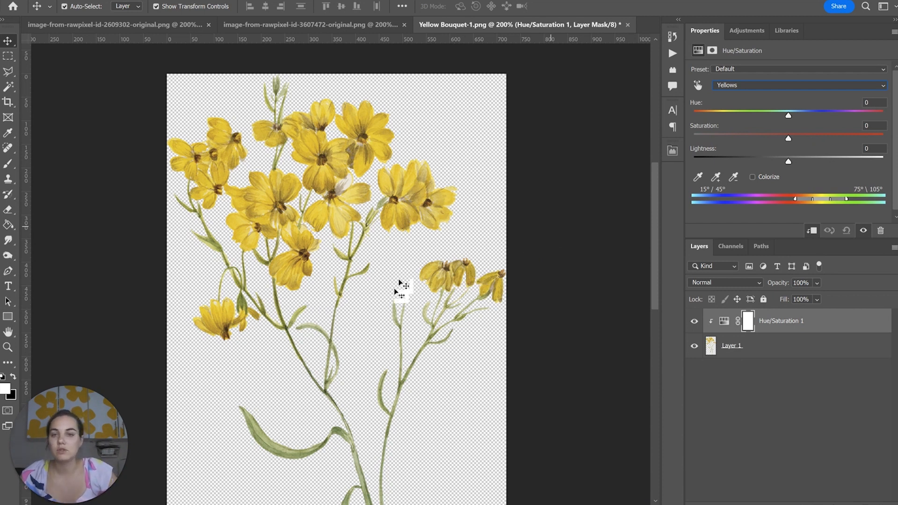
mouse_move(567, 284)
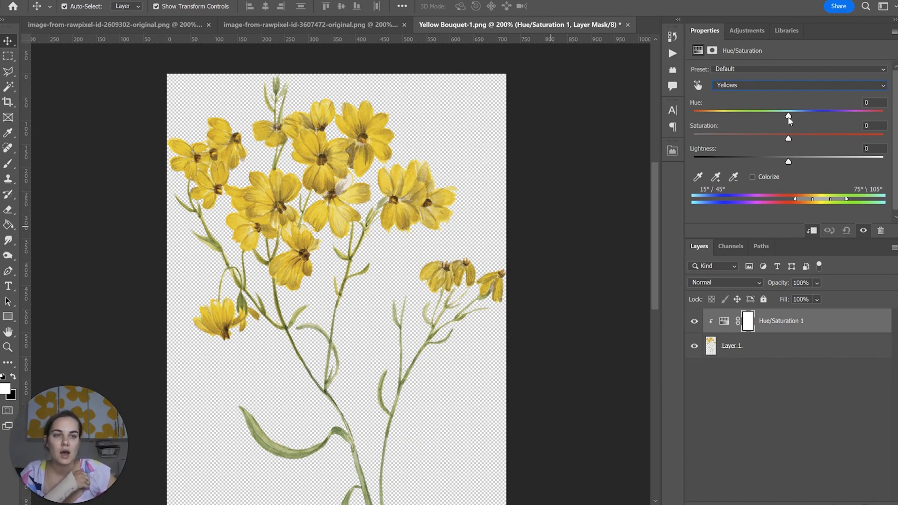
drag(788, 116, 783, 116)
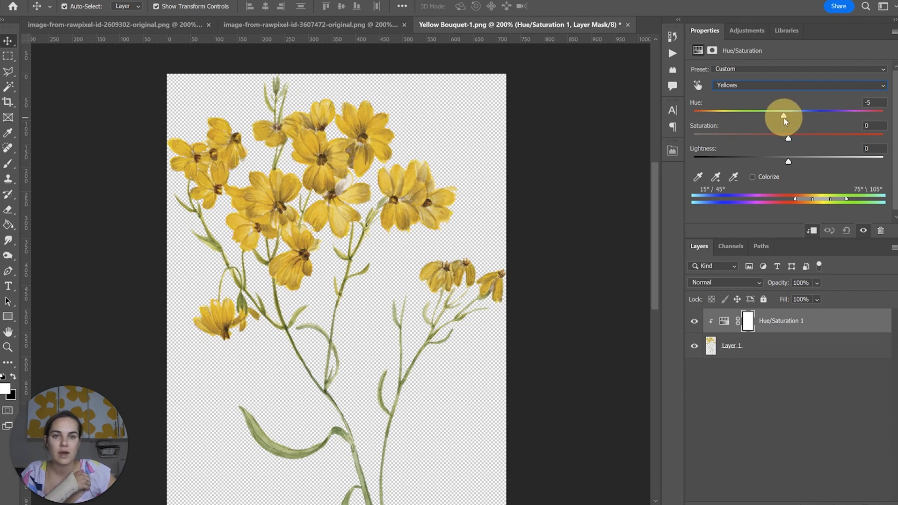
drag(784, 116, 773, 116)
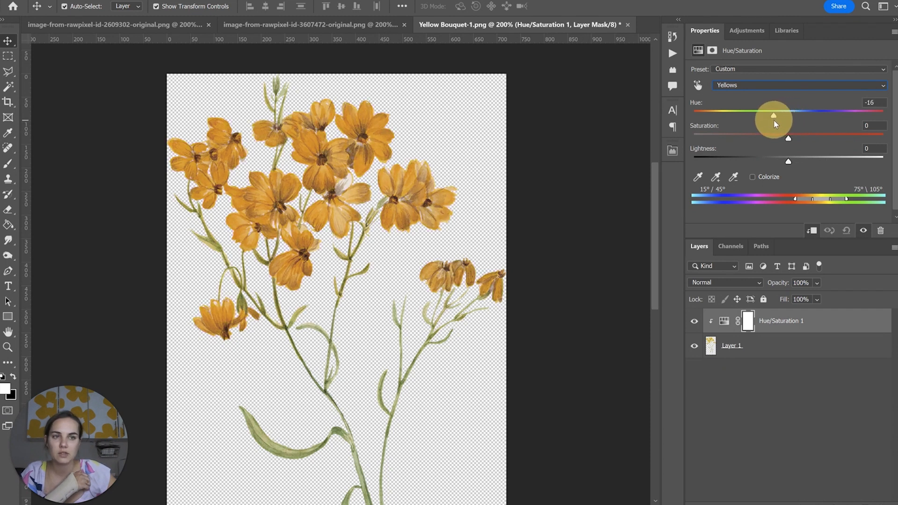
drag(773, 116, 775, 116)
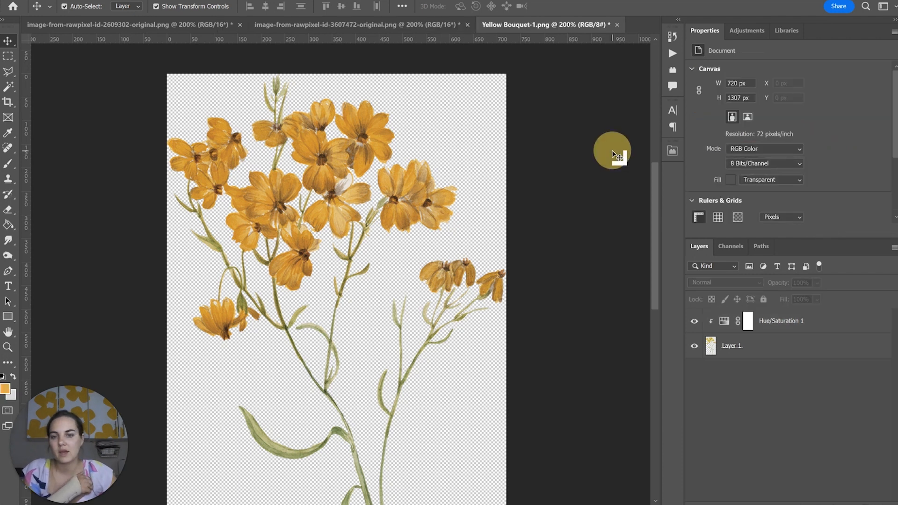
mouse_move(550, 247)
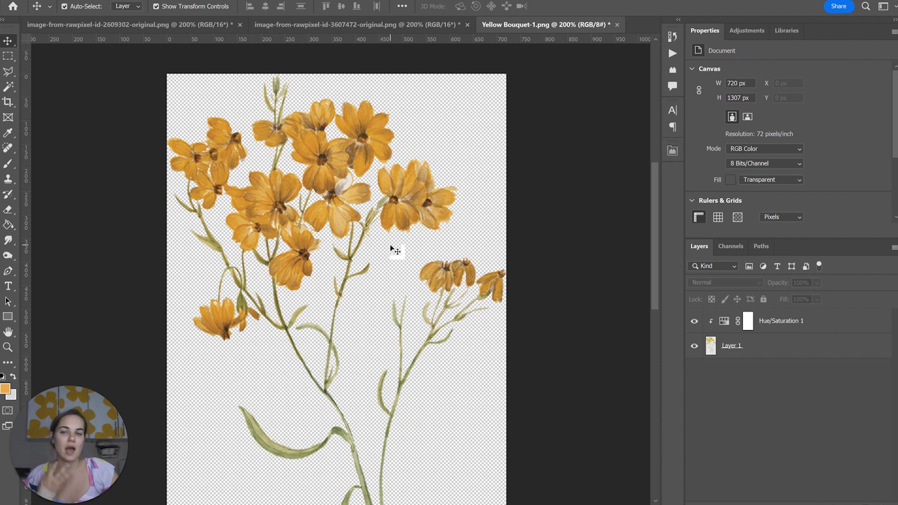
mouse_move(364, 246)
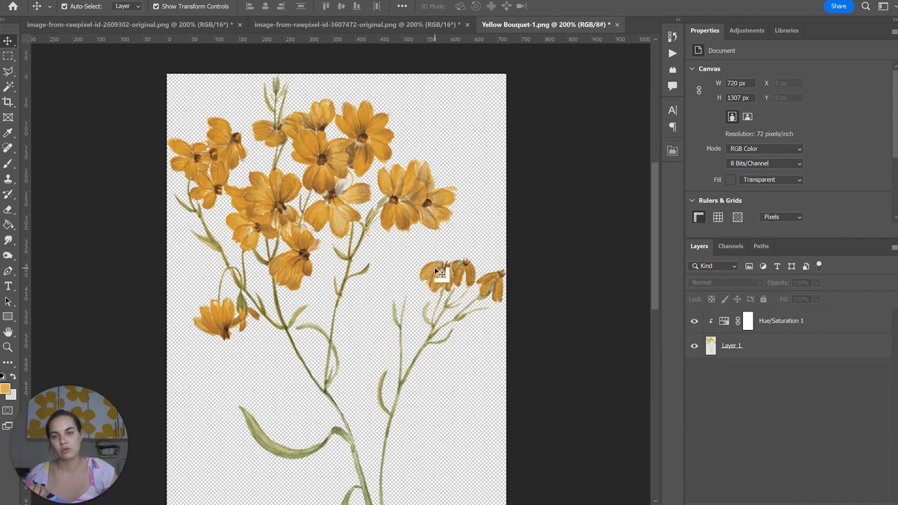
mouse_move(541, 297)
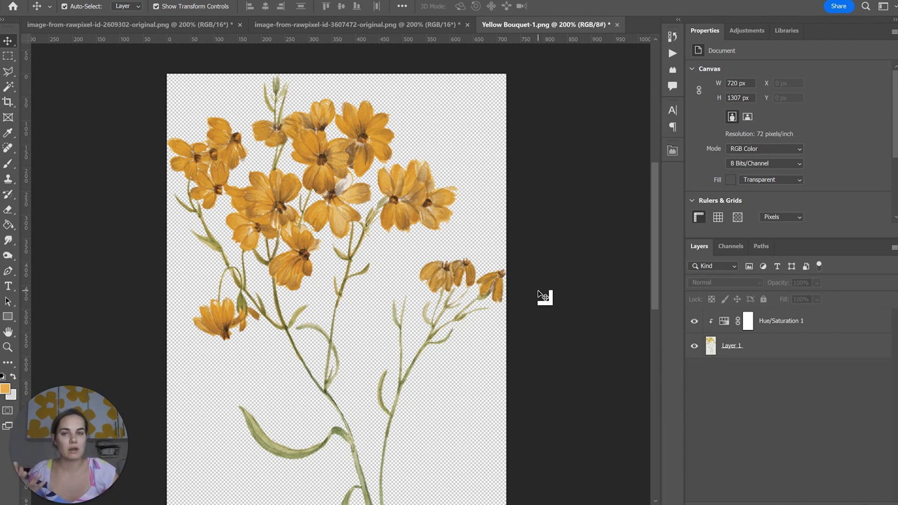
mouse_move(513, 300)
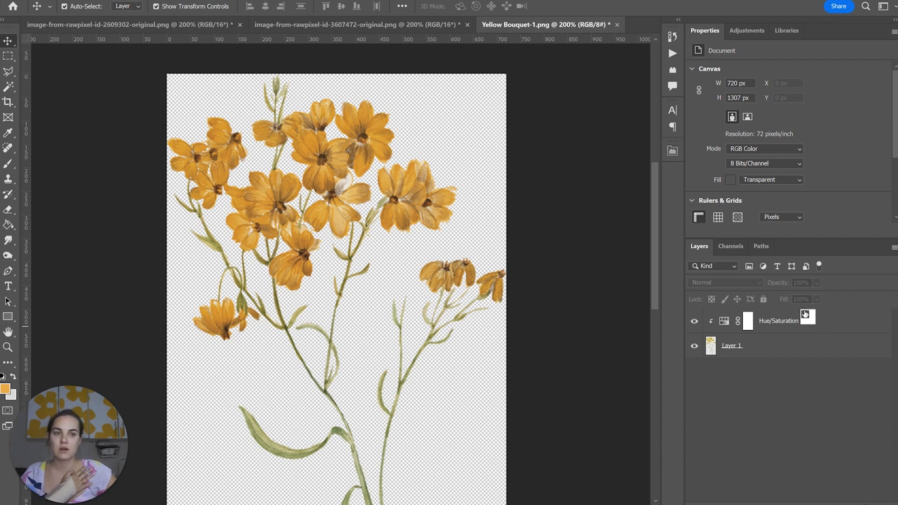
Step: On the Yellows range, raise saturation to about +48 and lower lightness to about -8
click(694, 321)
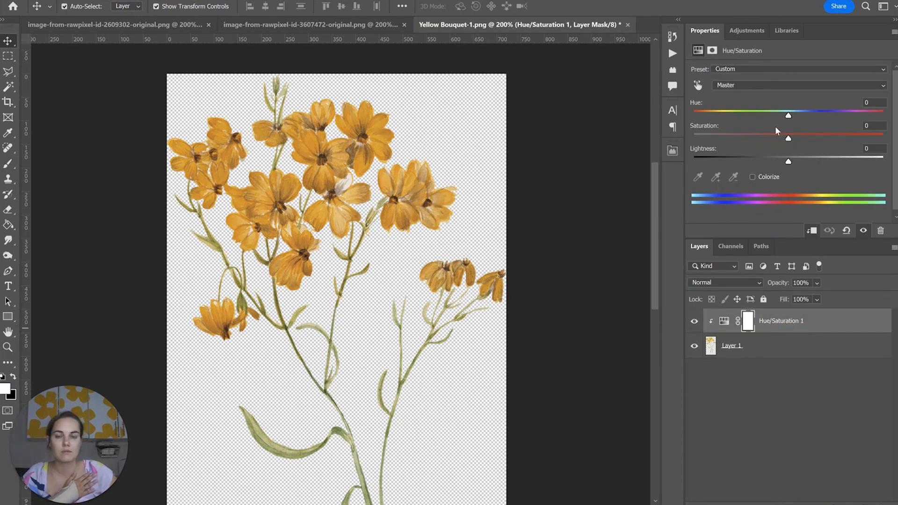
mouse_move(787, 118)
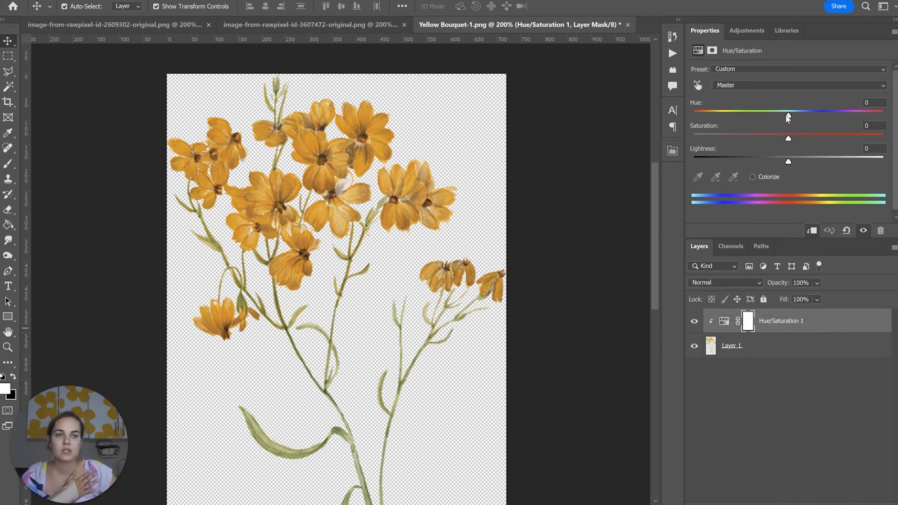
drag(788, 139, 812, 139)
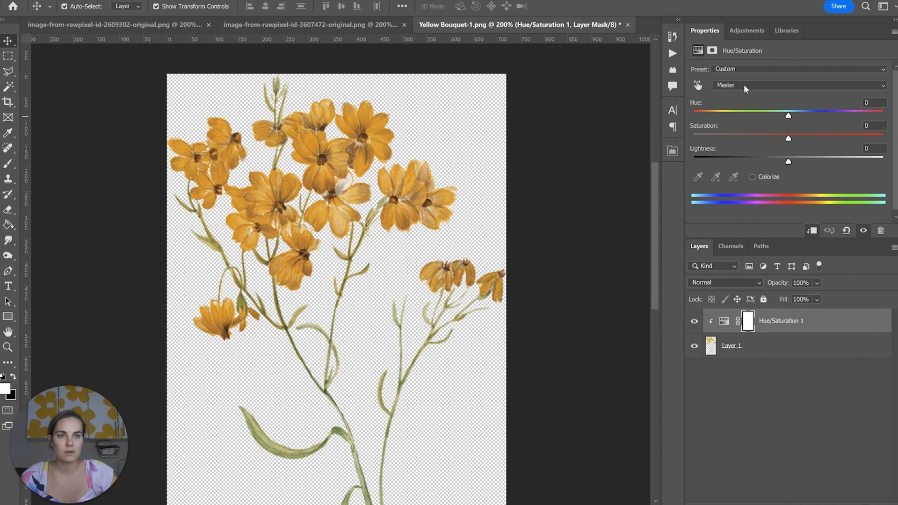
click(796, 85)
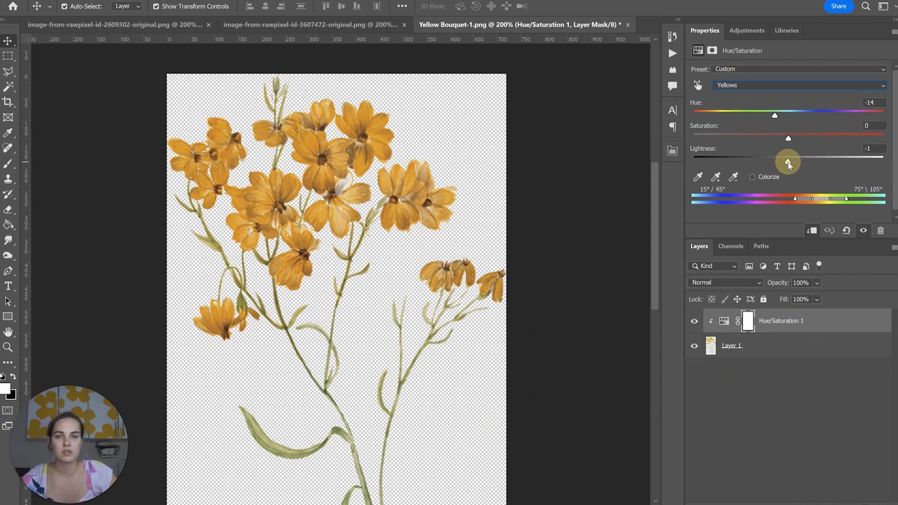
drag(787, 162, 774, 163)
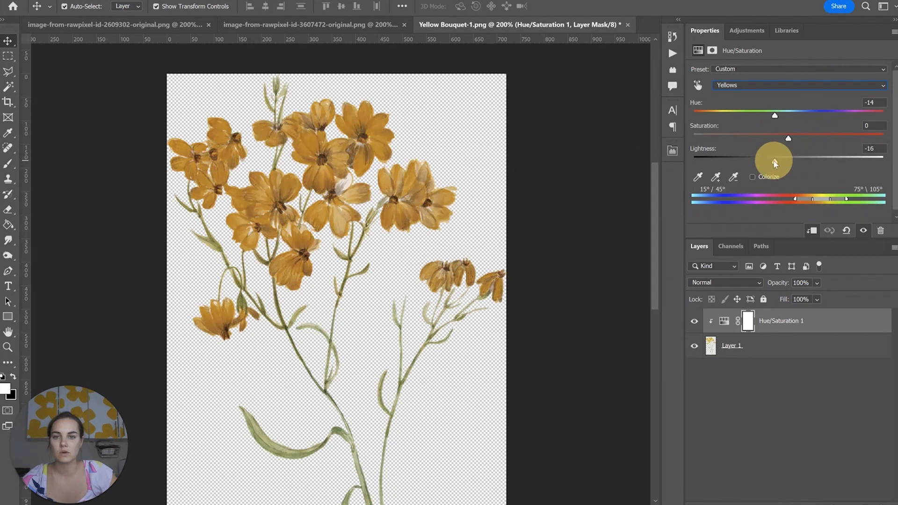
drag(774, 138, 835, 138)
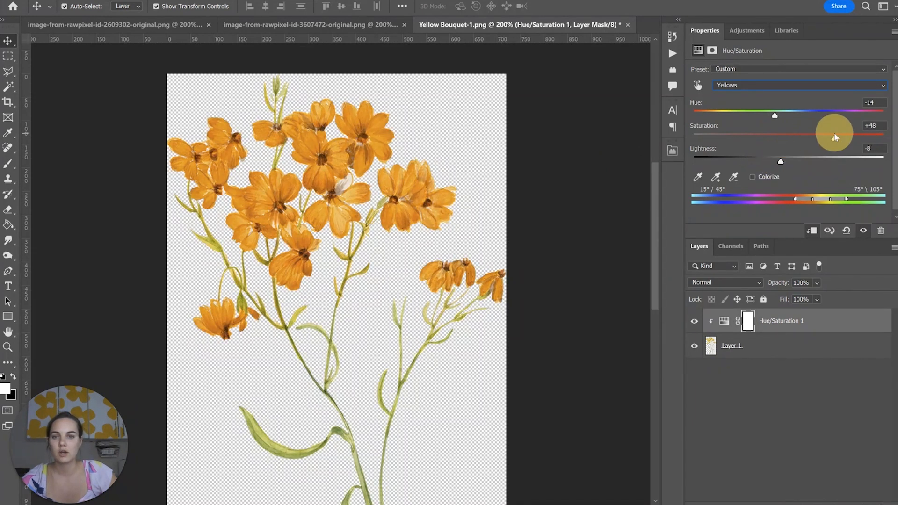
drag(833, 137, 788, 137)
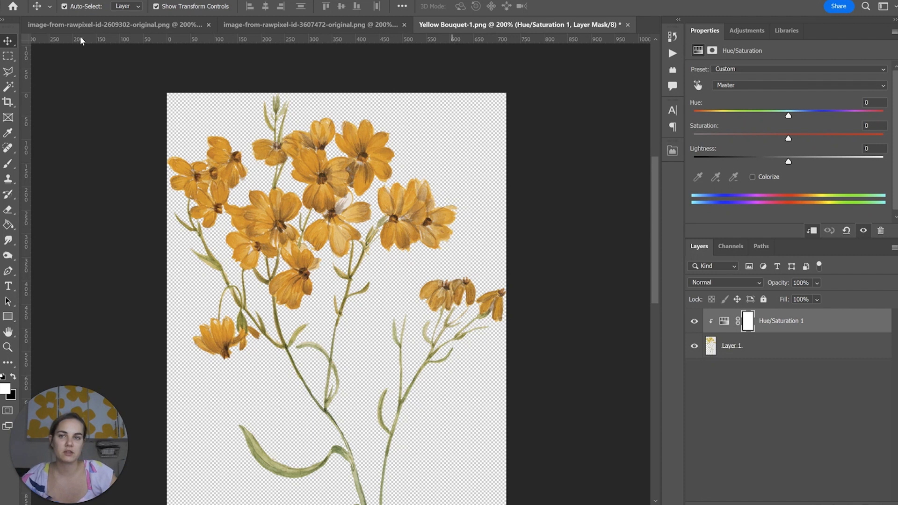
mouse_move(300, 48)
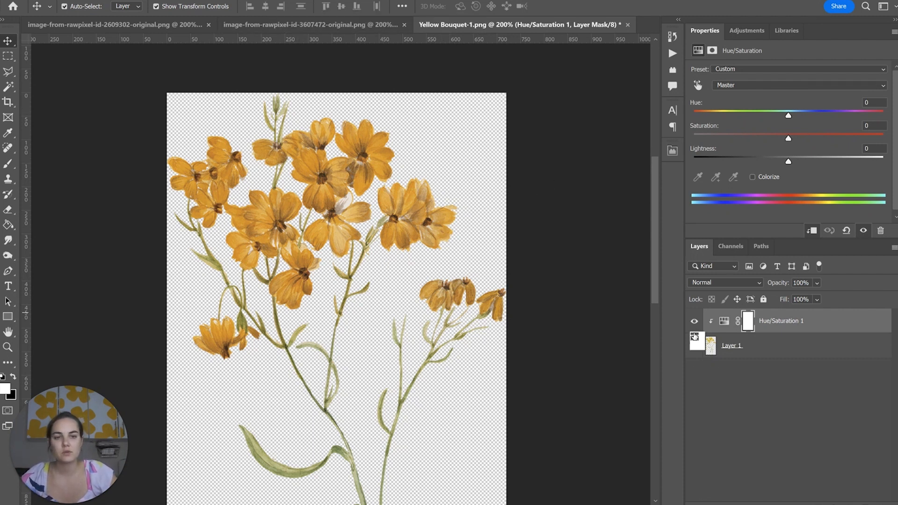
Step: Toggle the adjustment off and on, then switch to the sunflower and view its Yellows hue at -14
click(695, 321)
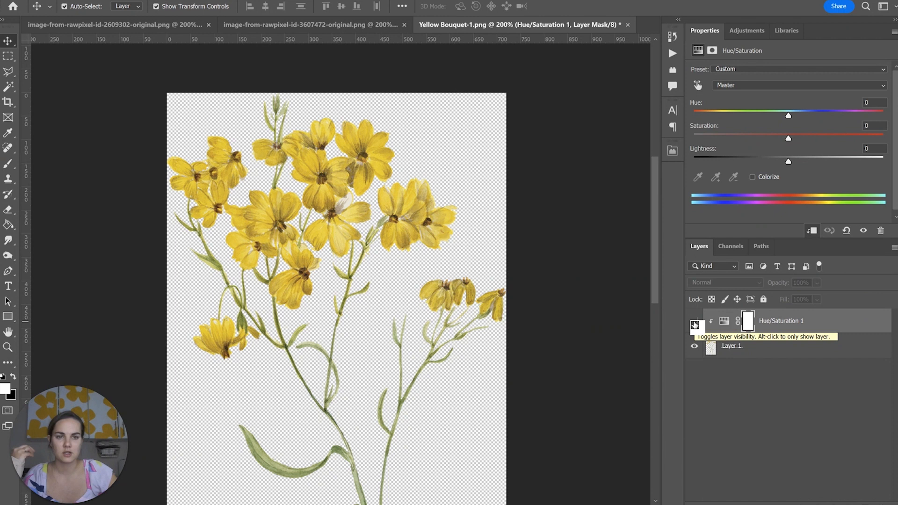
click(694, 326)
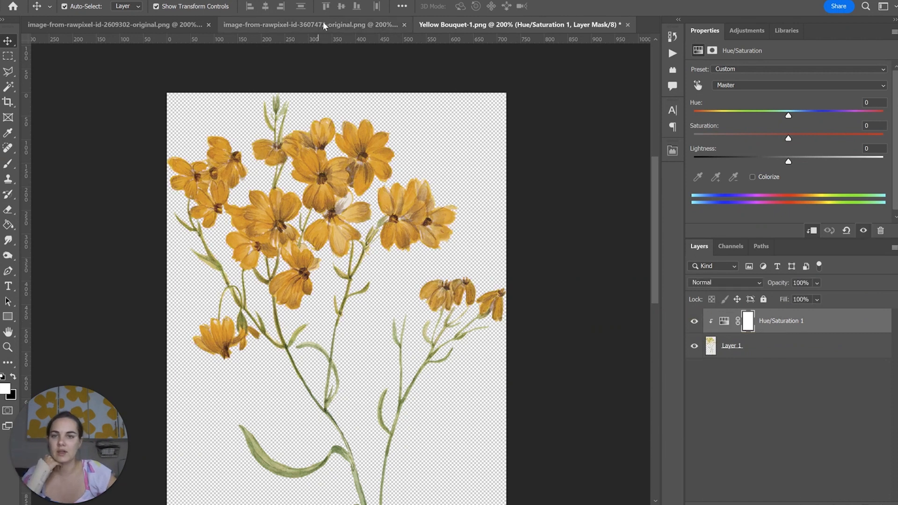
click(297, 25)
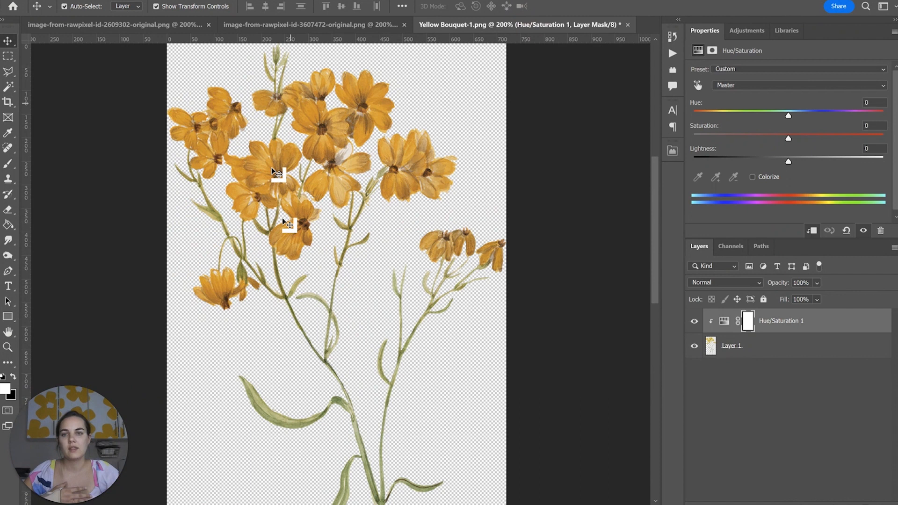
click(309, 25)
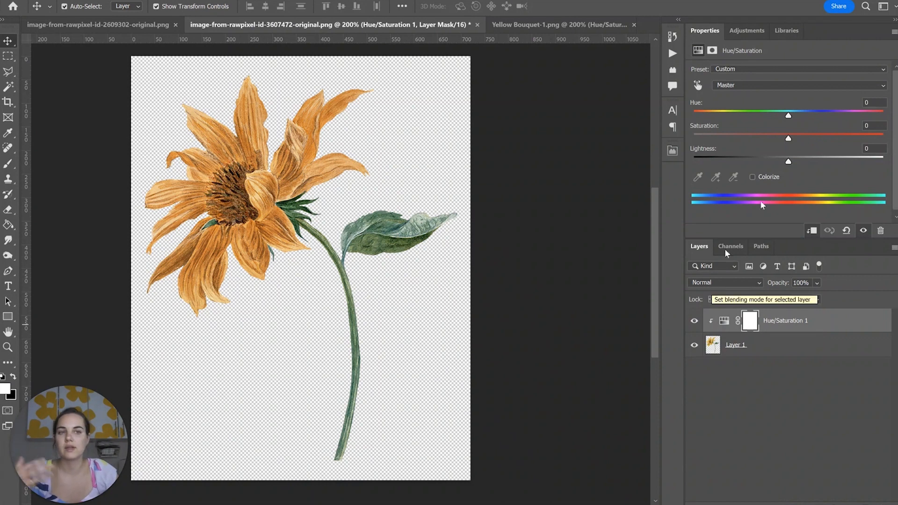
click(796, 85)
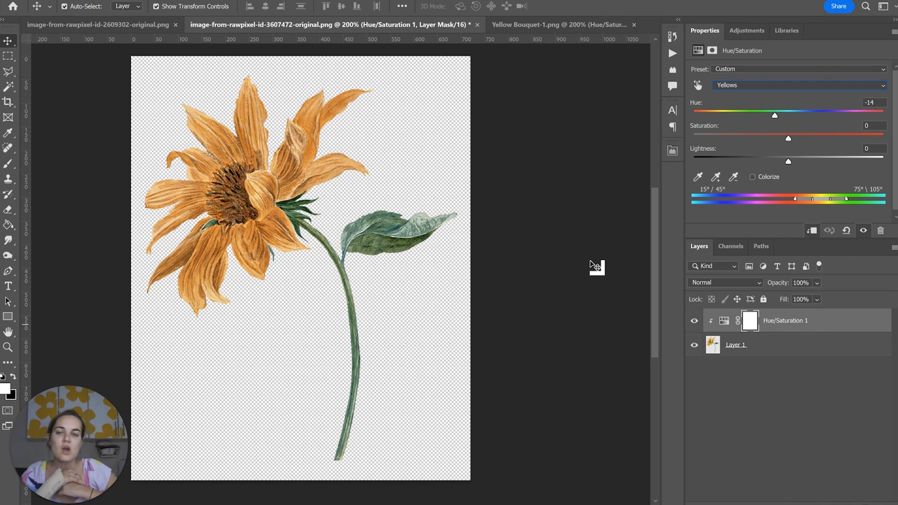
mouse_move(573, 251)
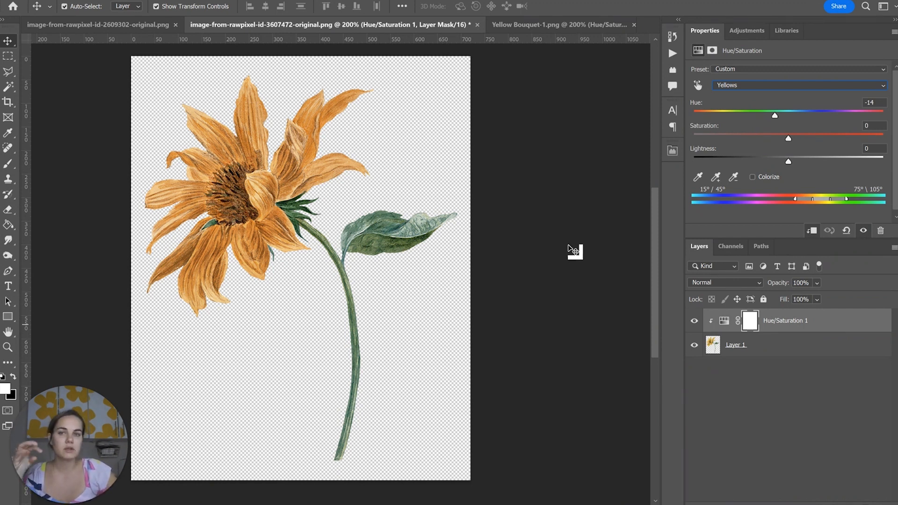
mouse_move(567, 258)
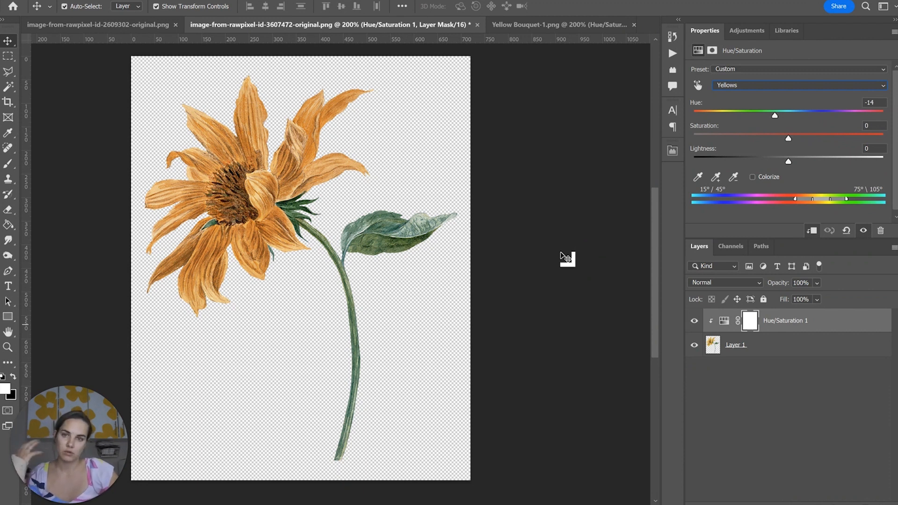
Step: Switch to the three-flower image and toggle its orange adjustment off and back on
click(99, 24)
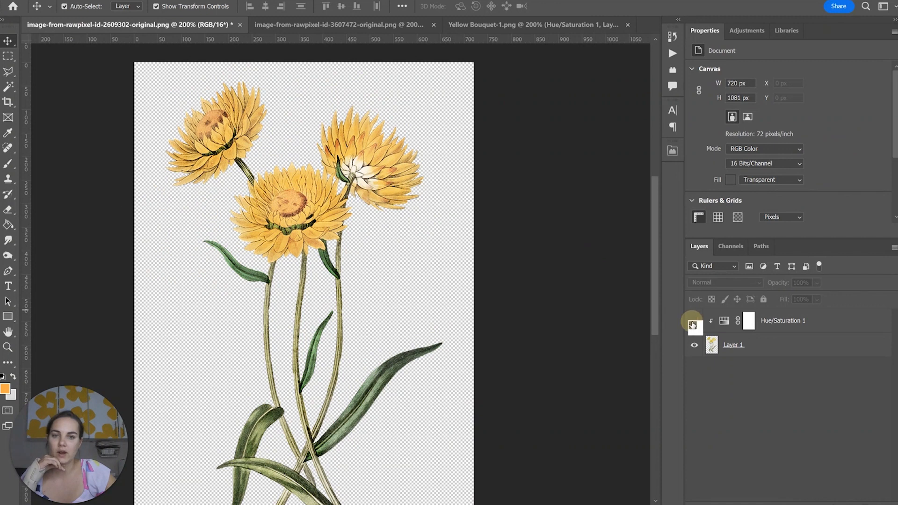
click(692, 321)
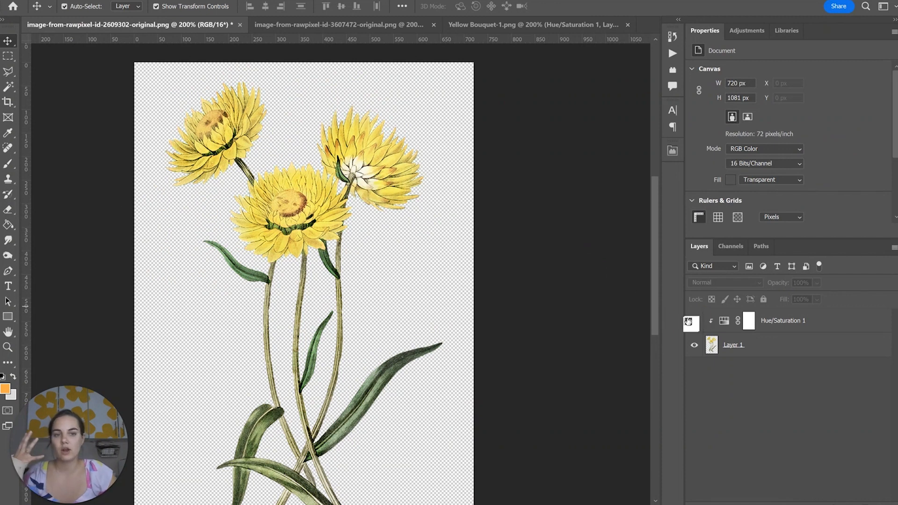
click(694, 320)
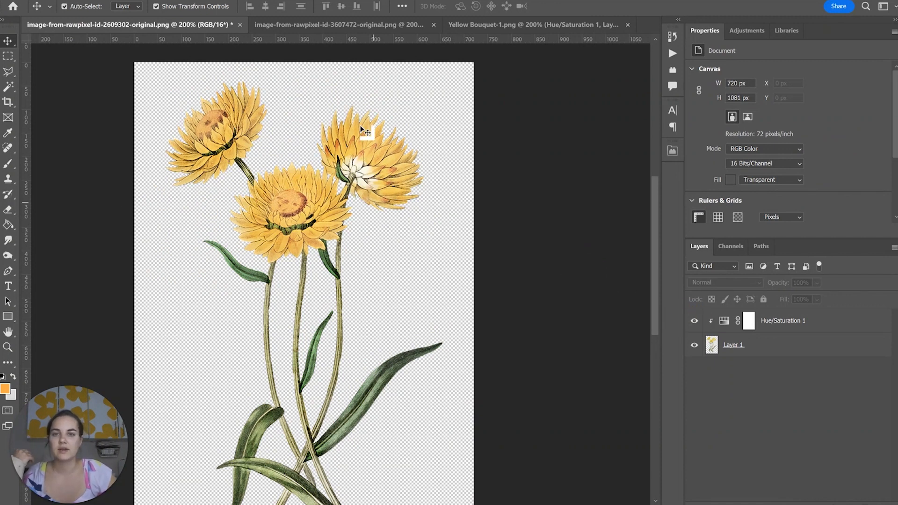
click(335, 24)
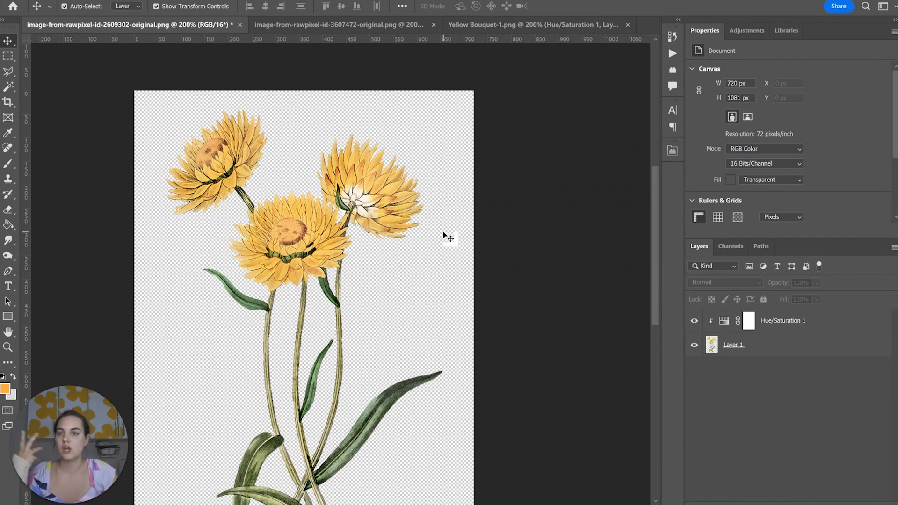
mouse_move(464, 232)
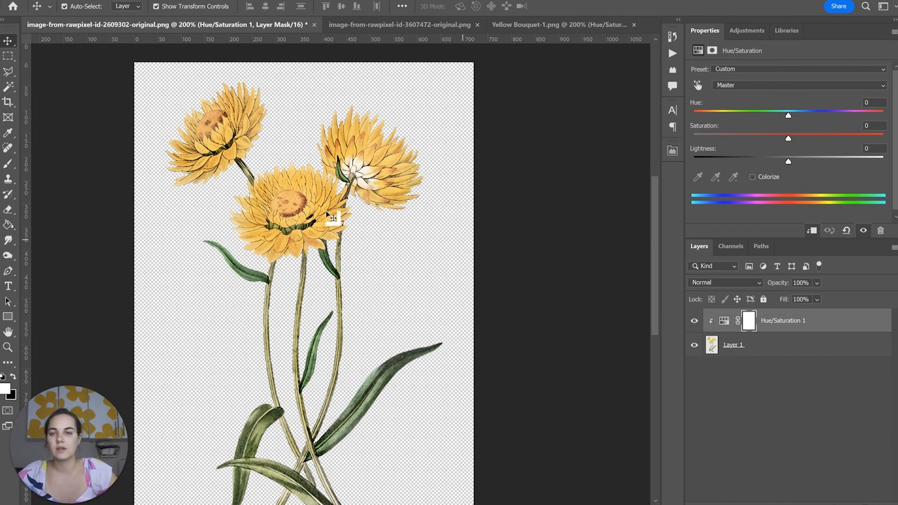
mouse_move(483, 320)
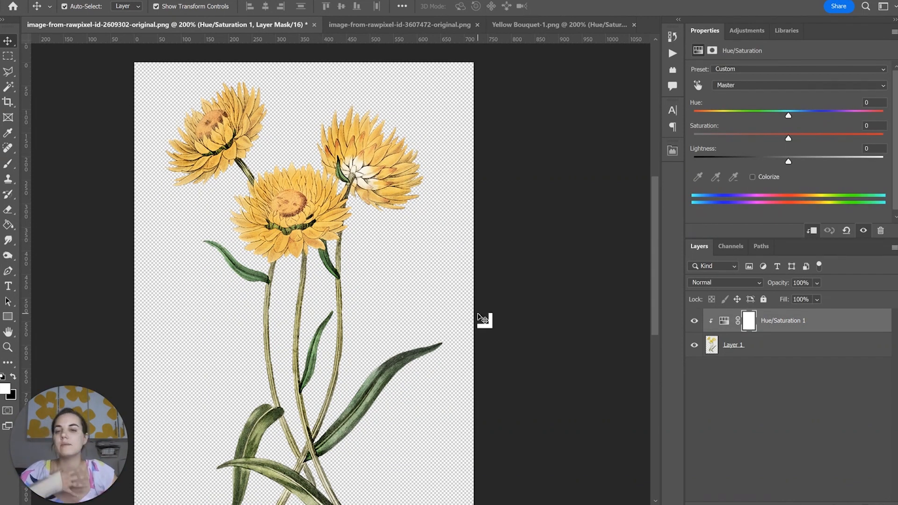
mouse_move(535, 314)
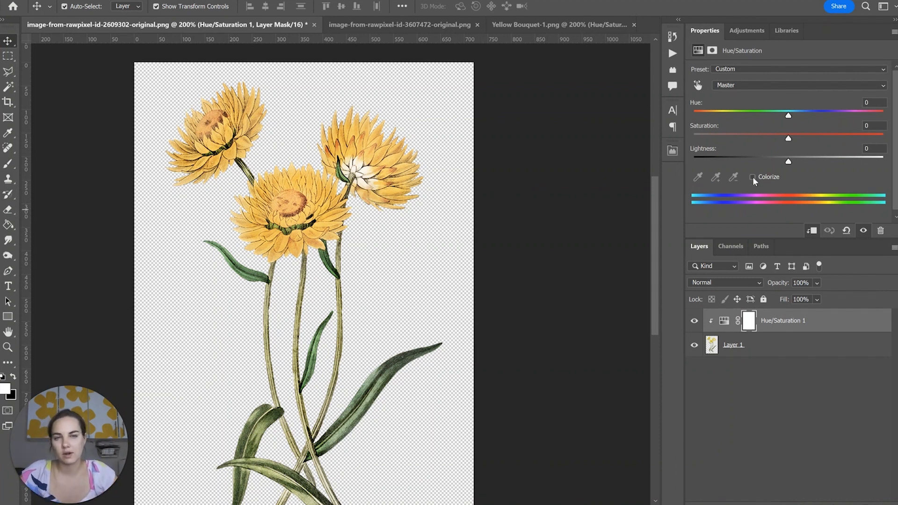
mouse_move(413, 401)
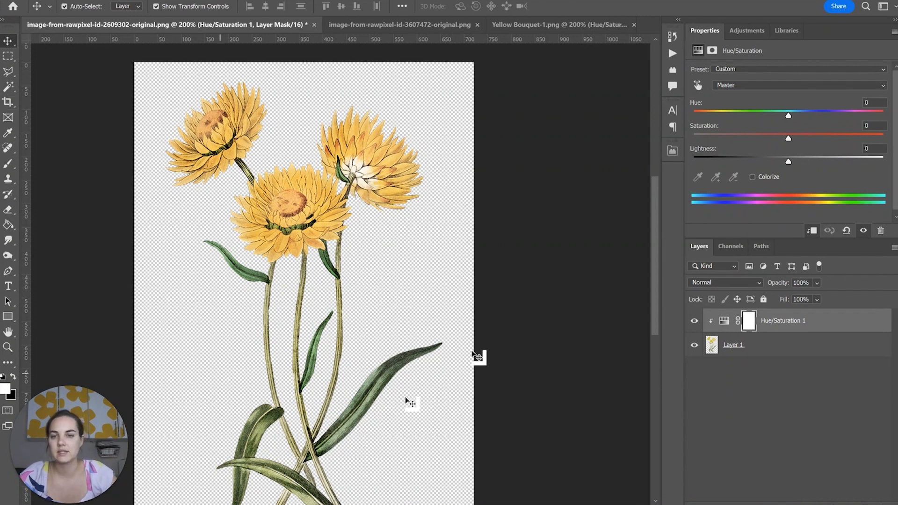
Step: Colorize the three-flower painting light blue: hue 191, saturation 56, lightness +6
click(752, 176)
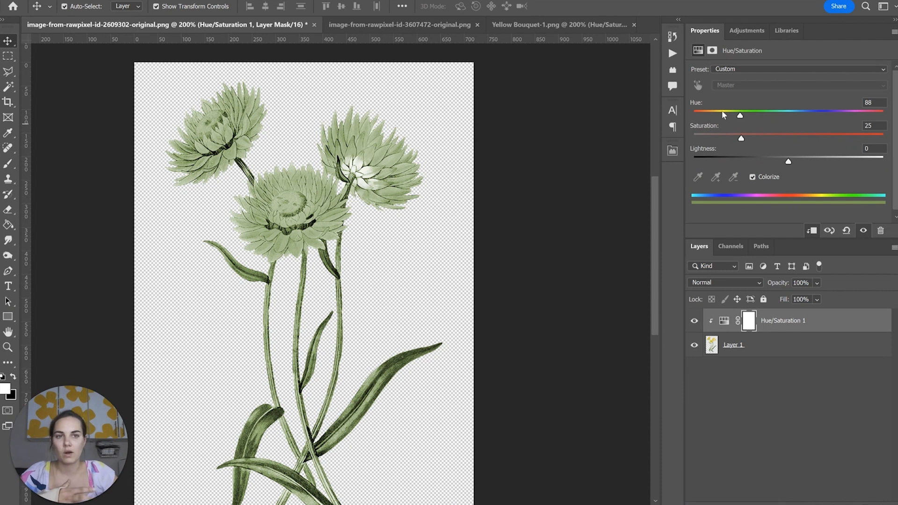
drag(740, 115, 788, 115)
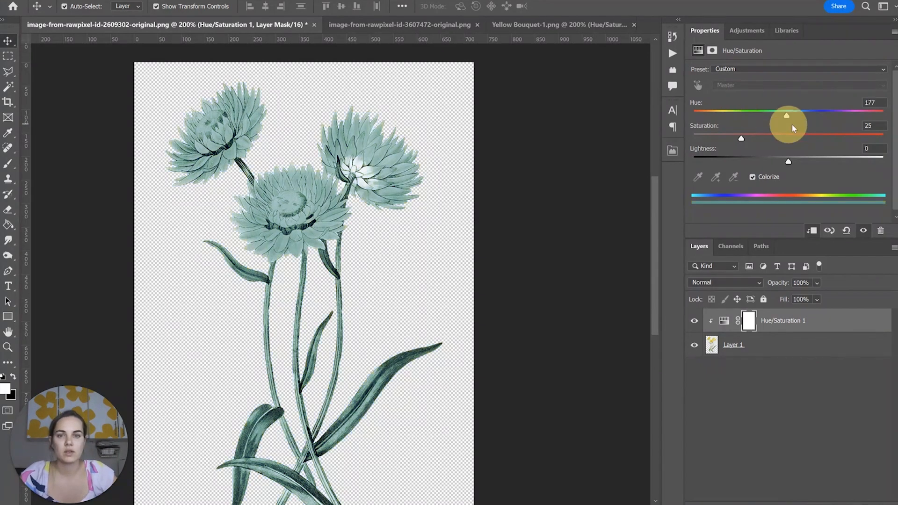
drag(787, 115, 835, 115)
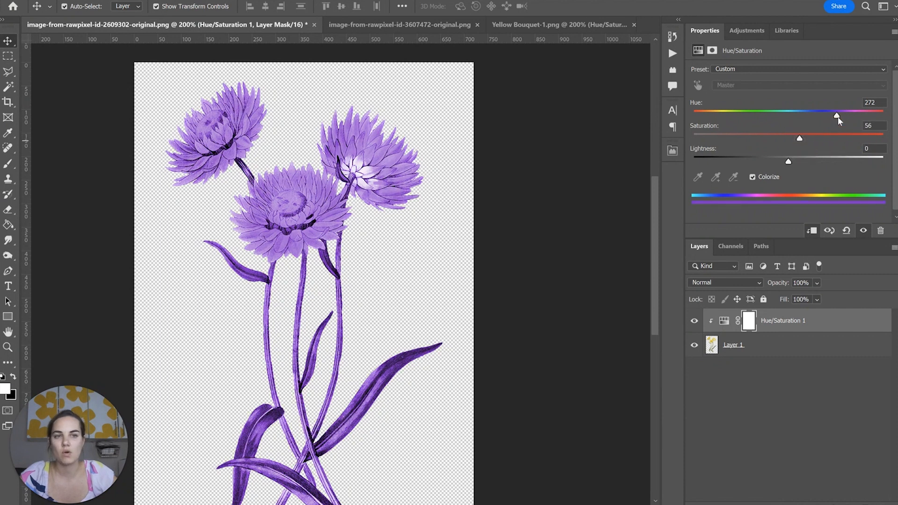
drag(836, 116, 794, 116)
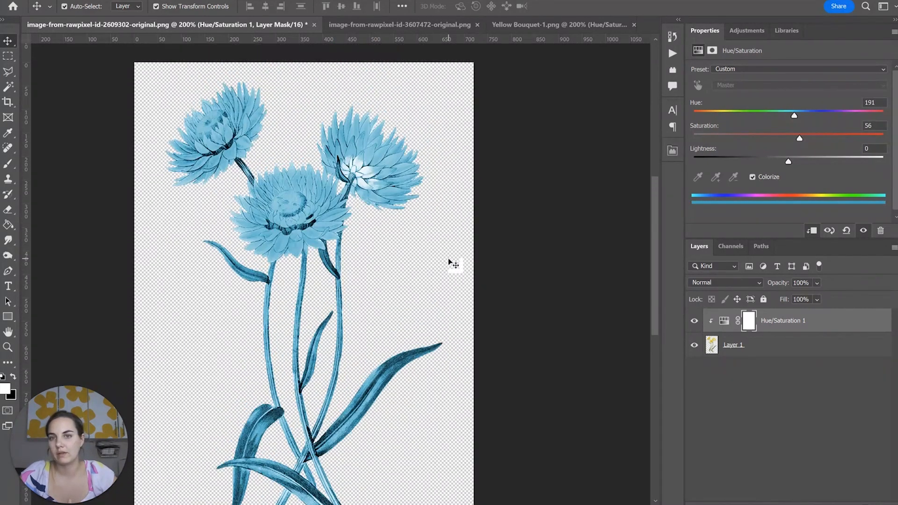
drag(787, 161, 795, 161)
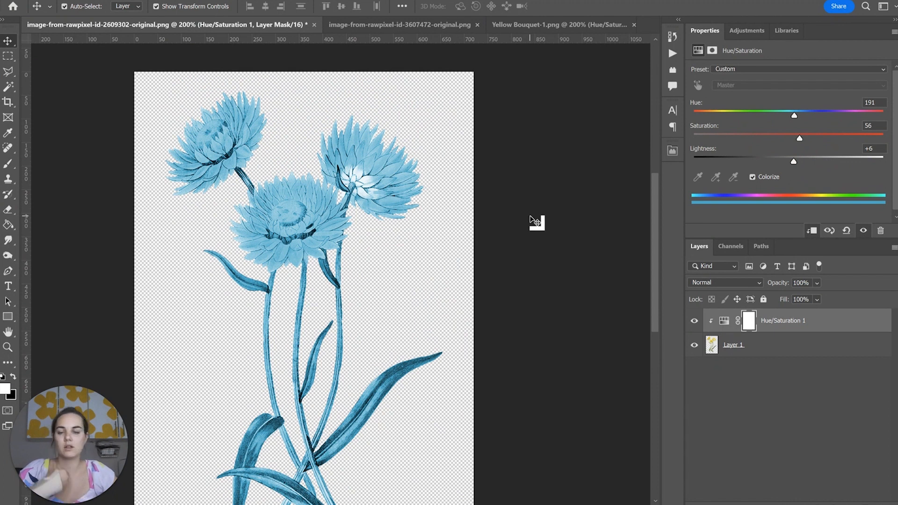
scroll(down, 3)
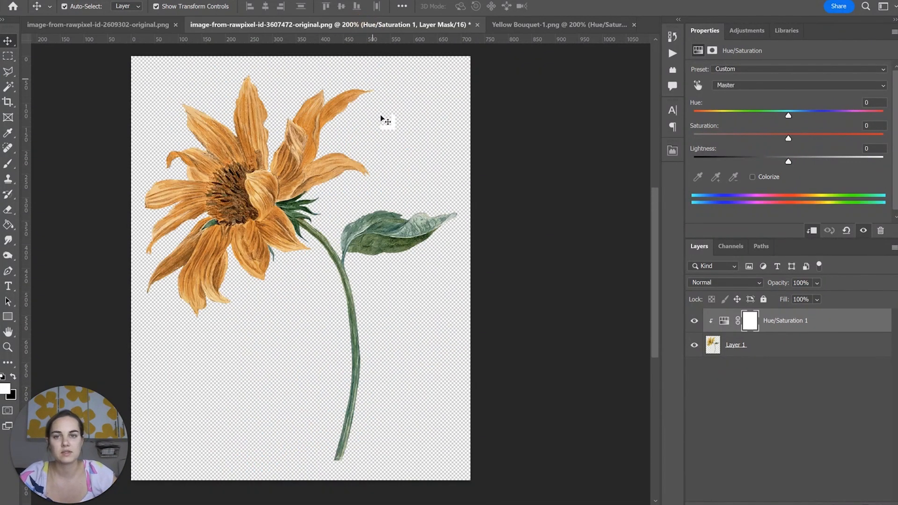
Step: Colorize the sunflower with a muted, greyish purple tint
click(752, 176)
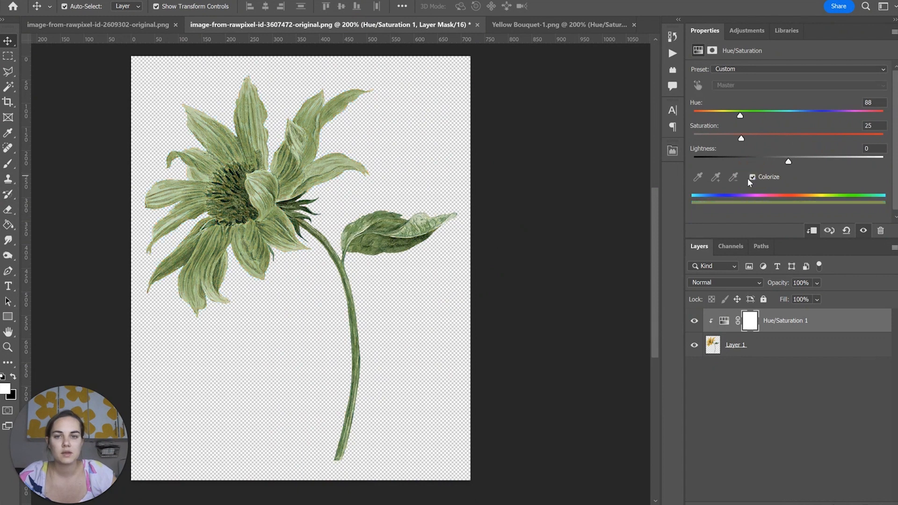
drag(739, 115, 836, 115)
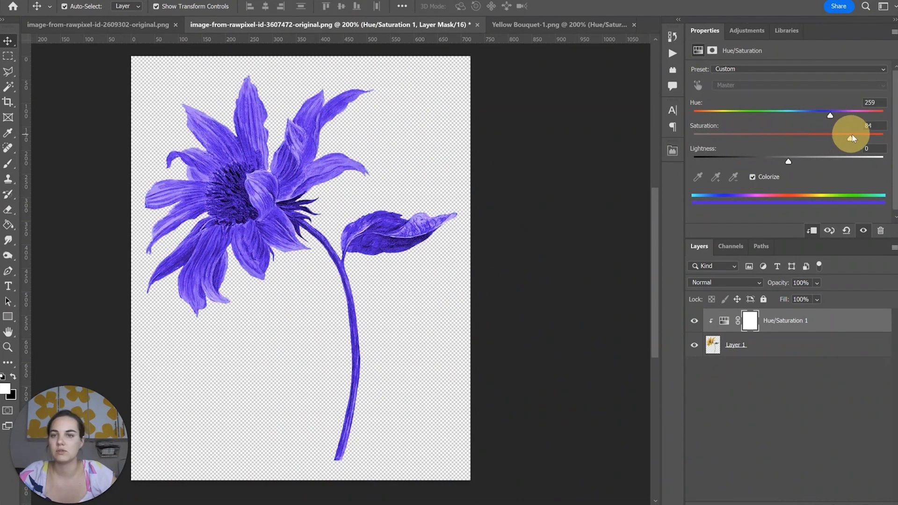
drag(849, 134, 724, 134)
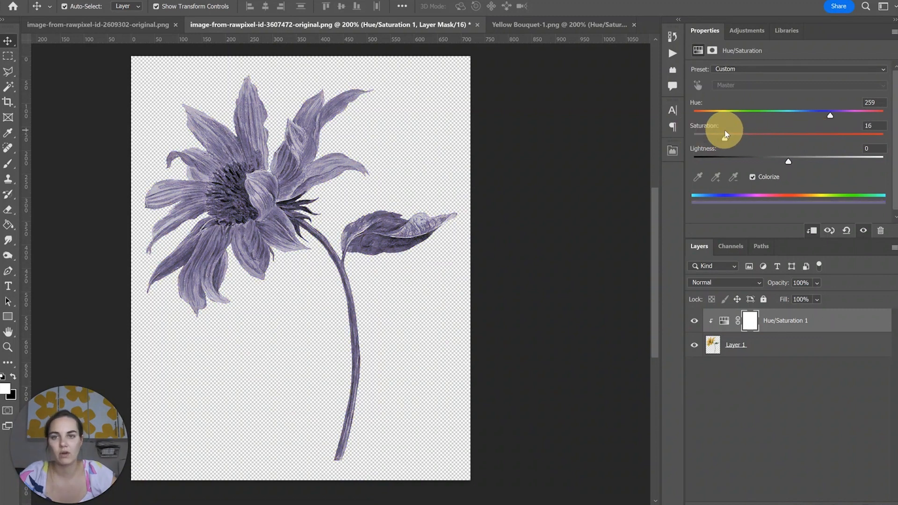
drag(788, 162, 809, 162)
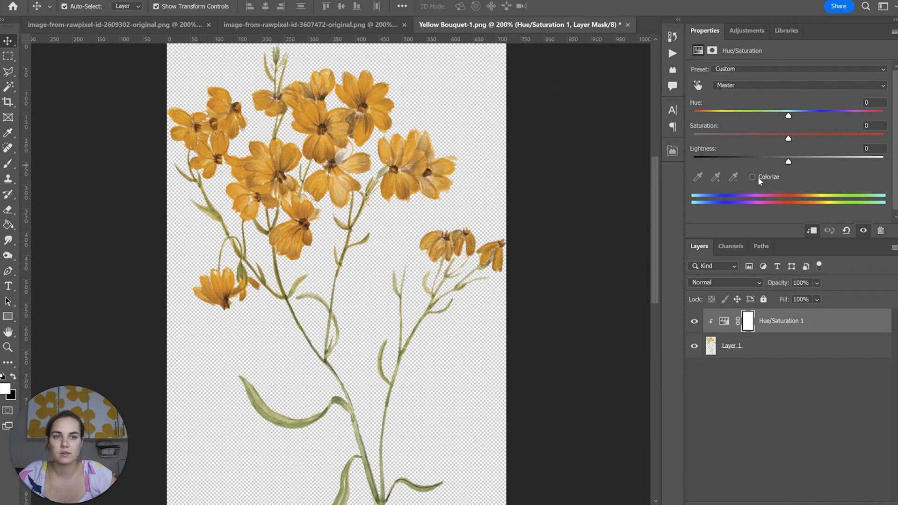
Step: Colorize the bouquet teal, then lighten it to a pale blue
click(752, 177)
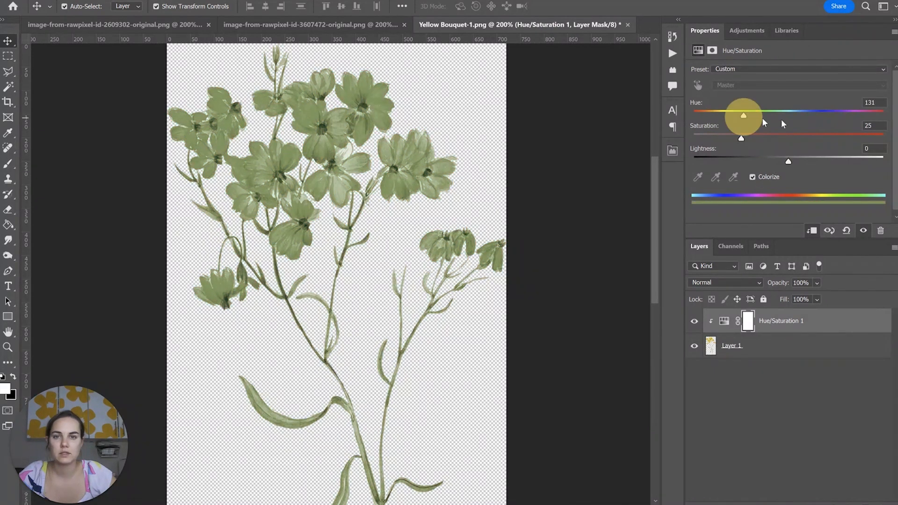
drag(744, 115, 789, 115)
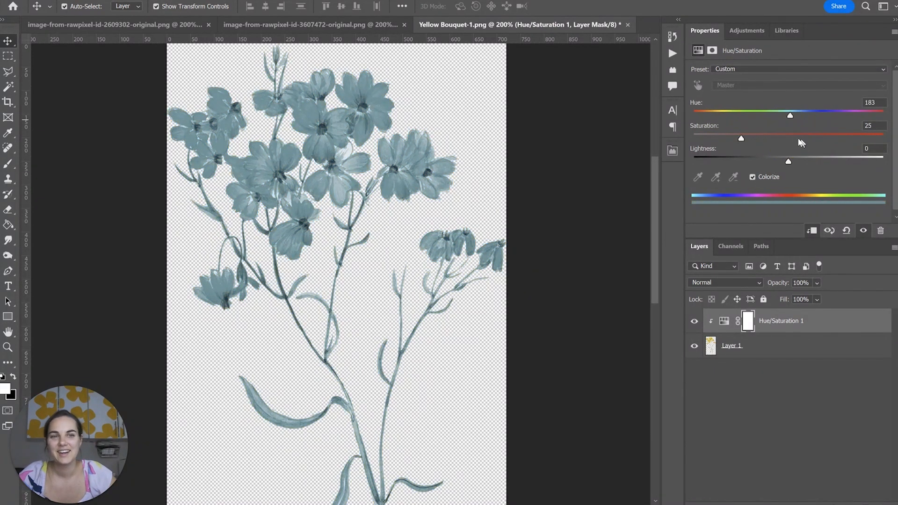
drag(788, 161, 839, 161)
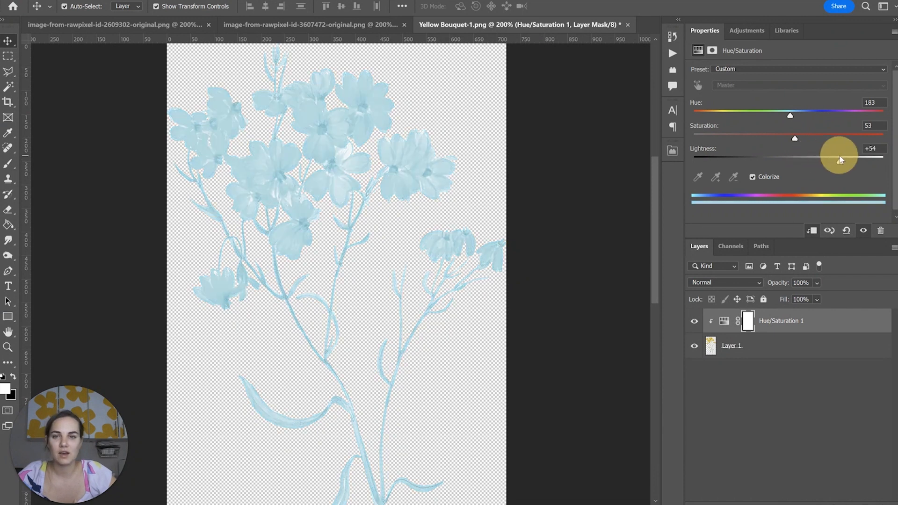
drag(842, 156, 753, 160)
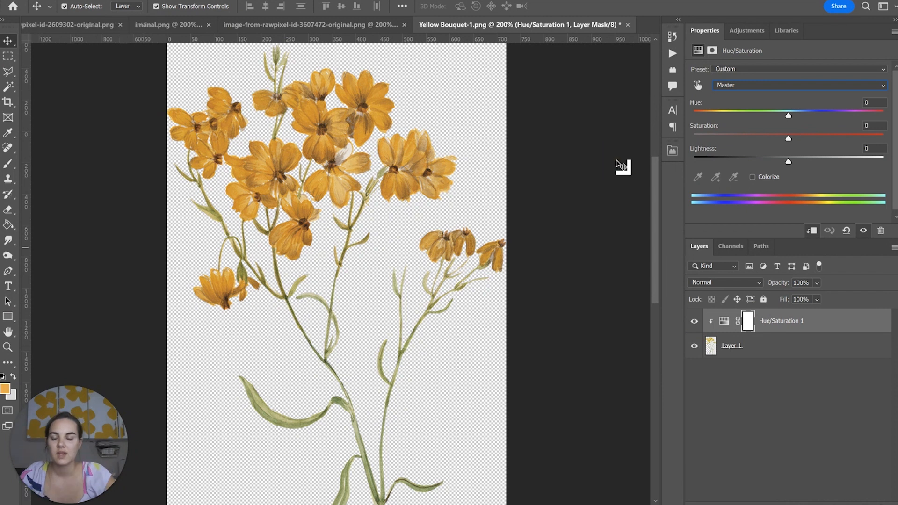
Step: Switch to the Dusty Blue Invitation Frame and zoom in around its blue flowers and vines
click(527, 24)
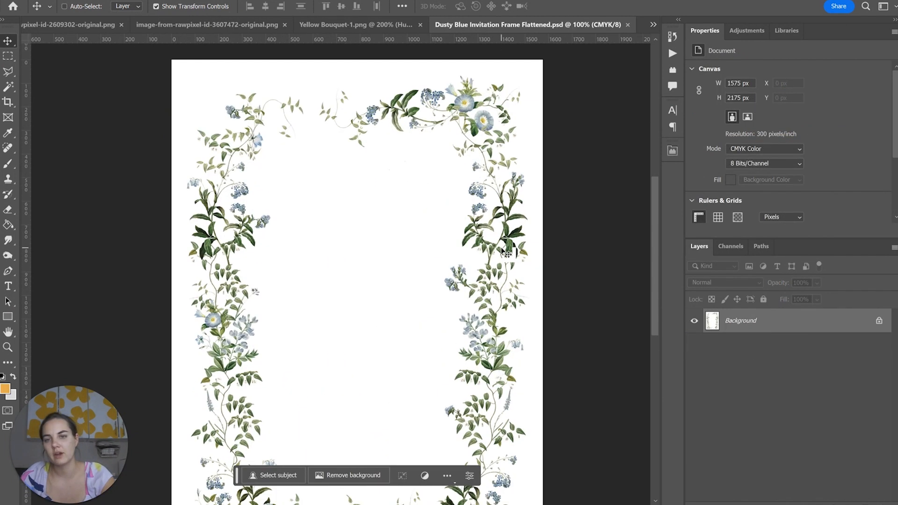
key(ctrl++)
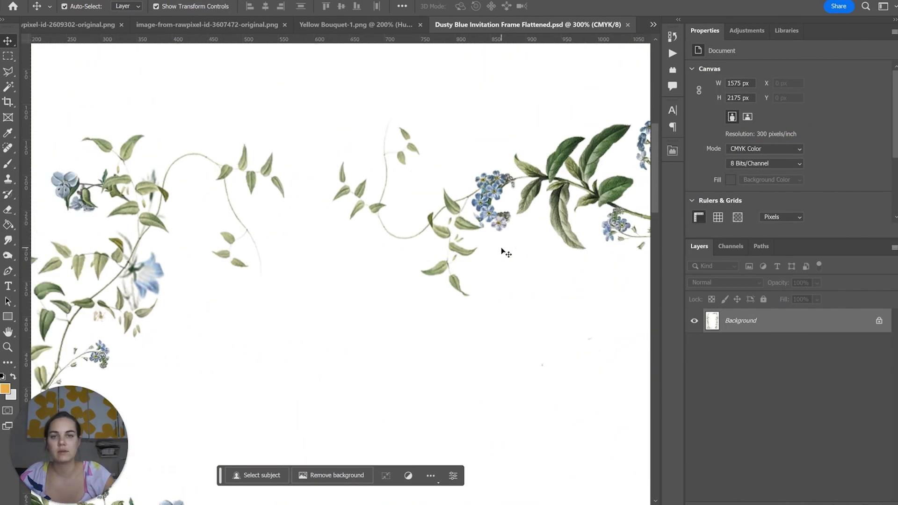
scroll(right, 3)
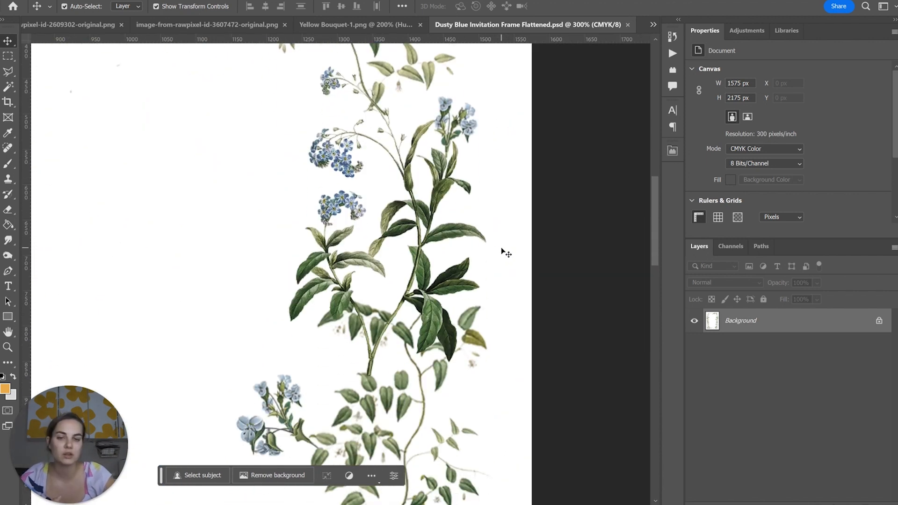
scroll(down, 3)
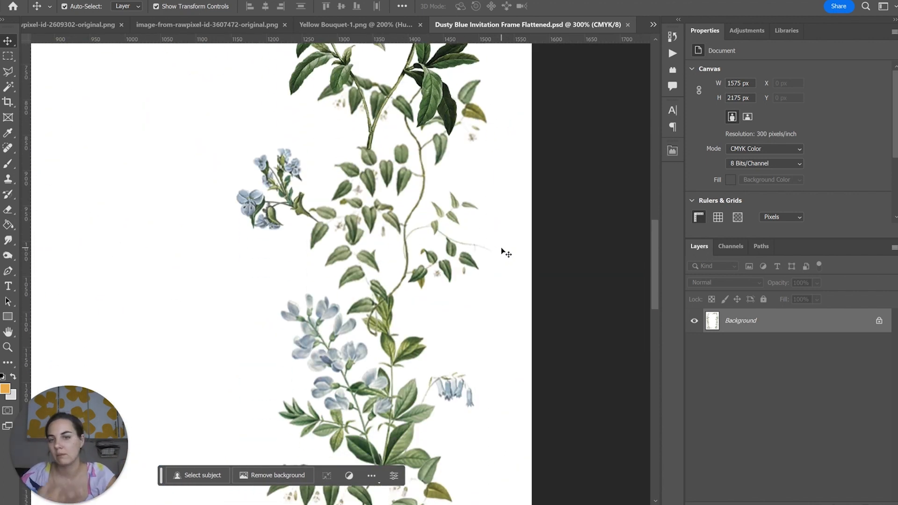
scroll(down, 3)
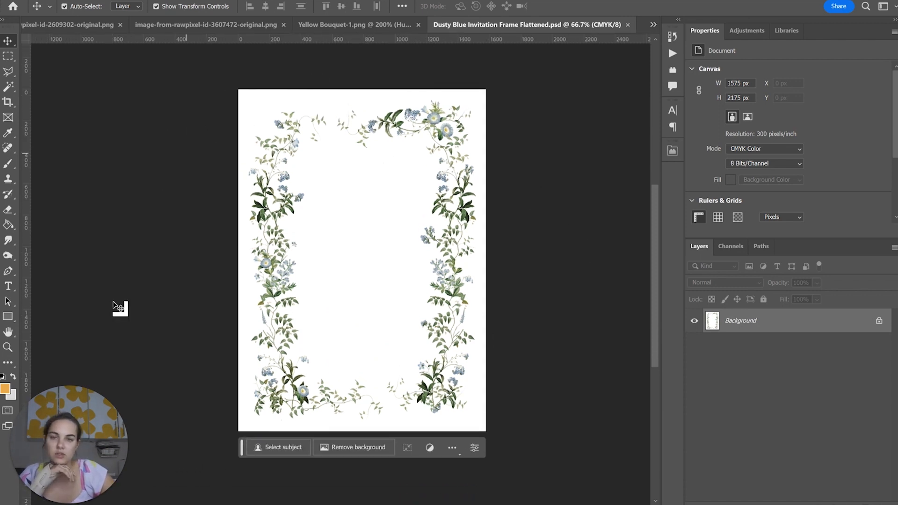
mouse_move(616, 332)
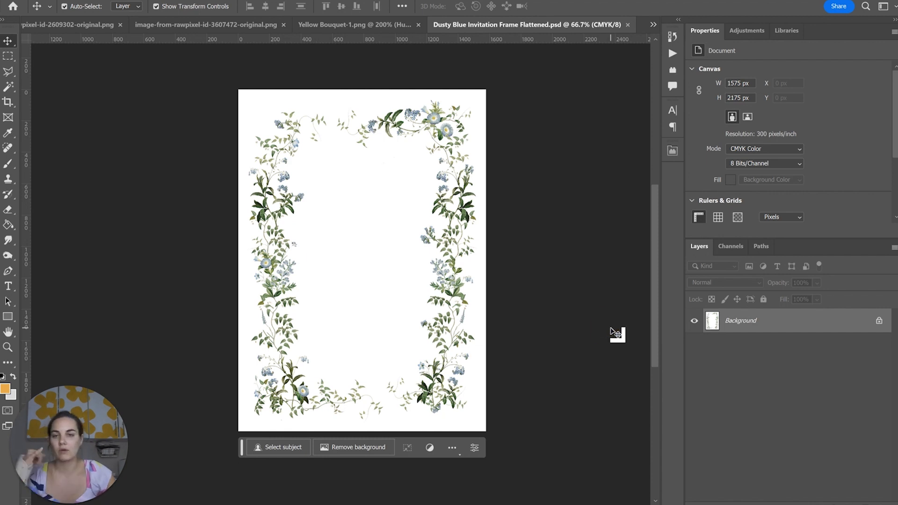